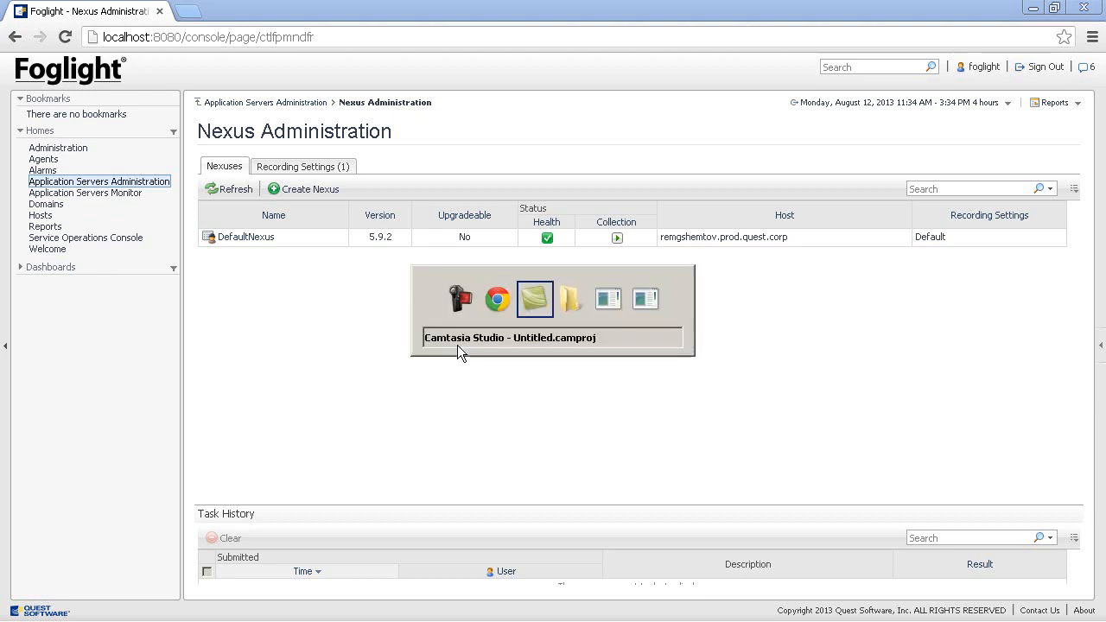
- Start a new Java agent integration from Application Servers Administration
left_click(570, 297)
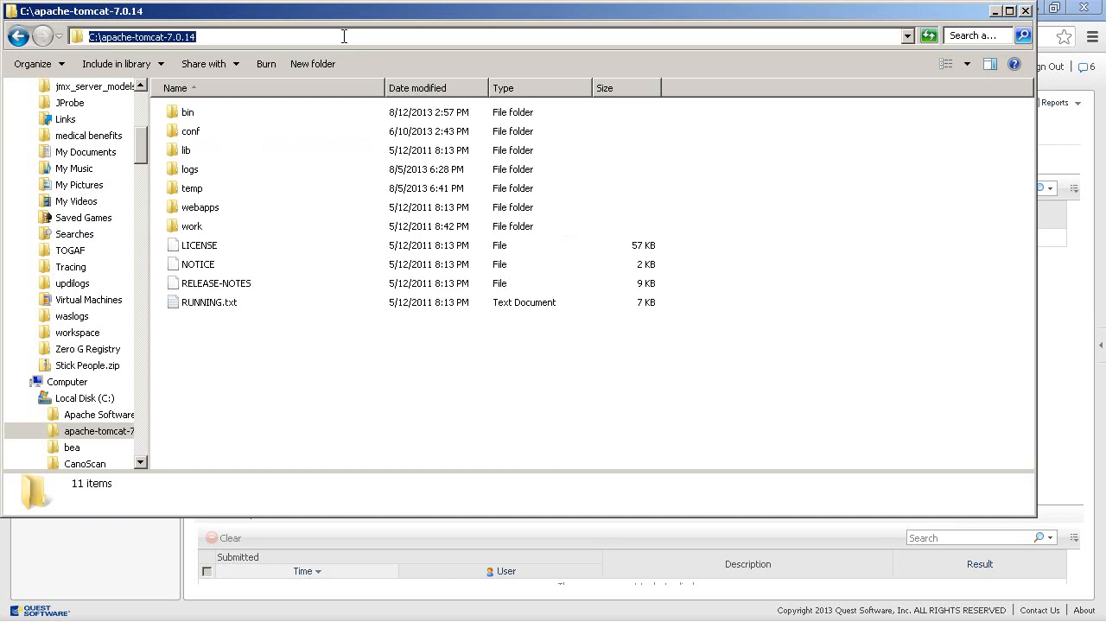
mouse_move(1063, 131)
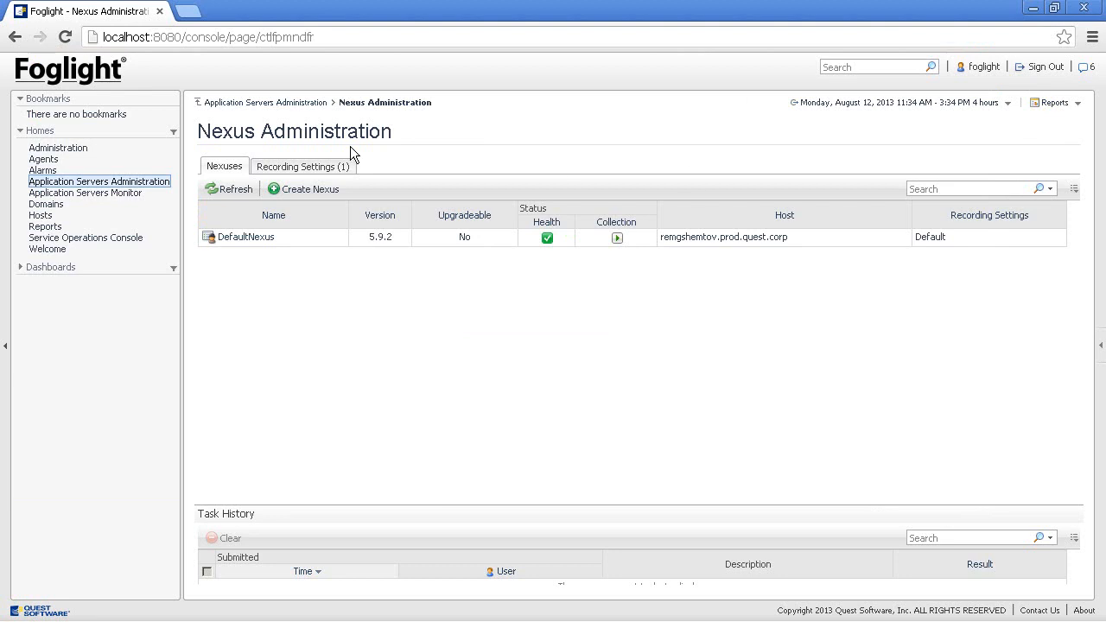
left_click(262, 102)
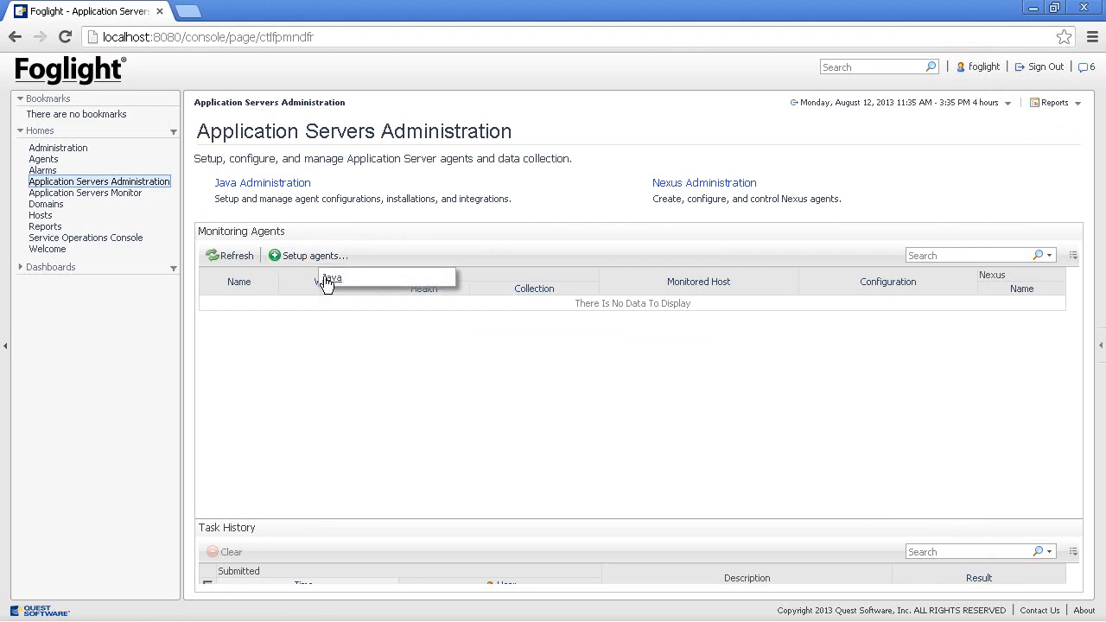
left_click(331, 277)
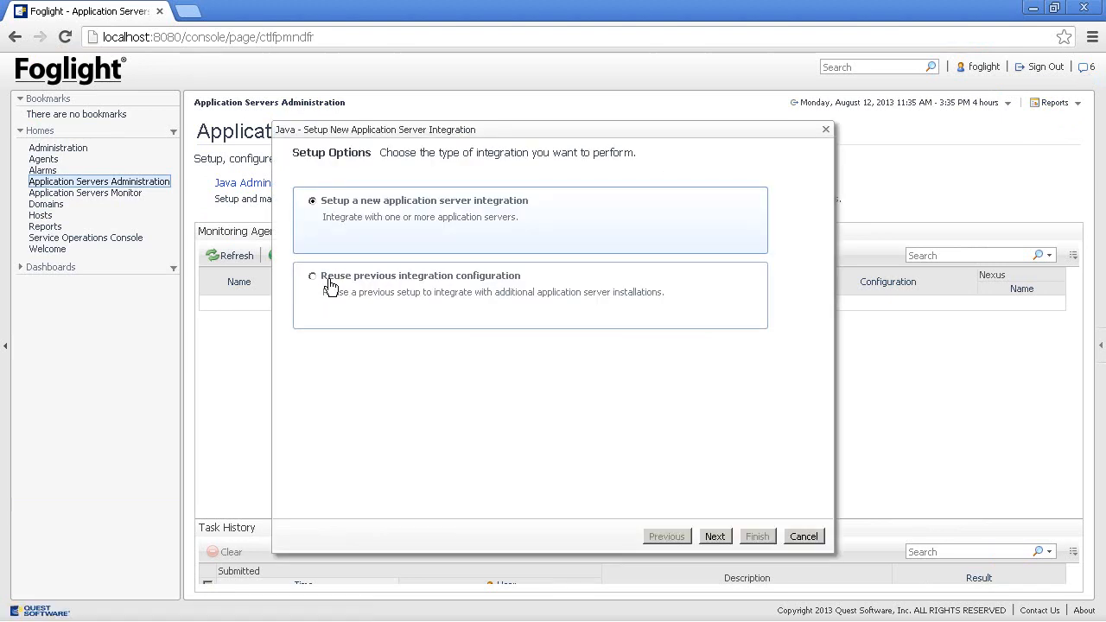
mouse_move(665, 470)
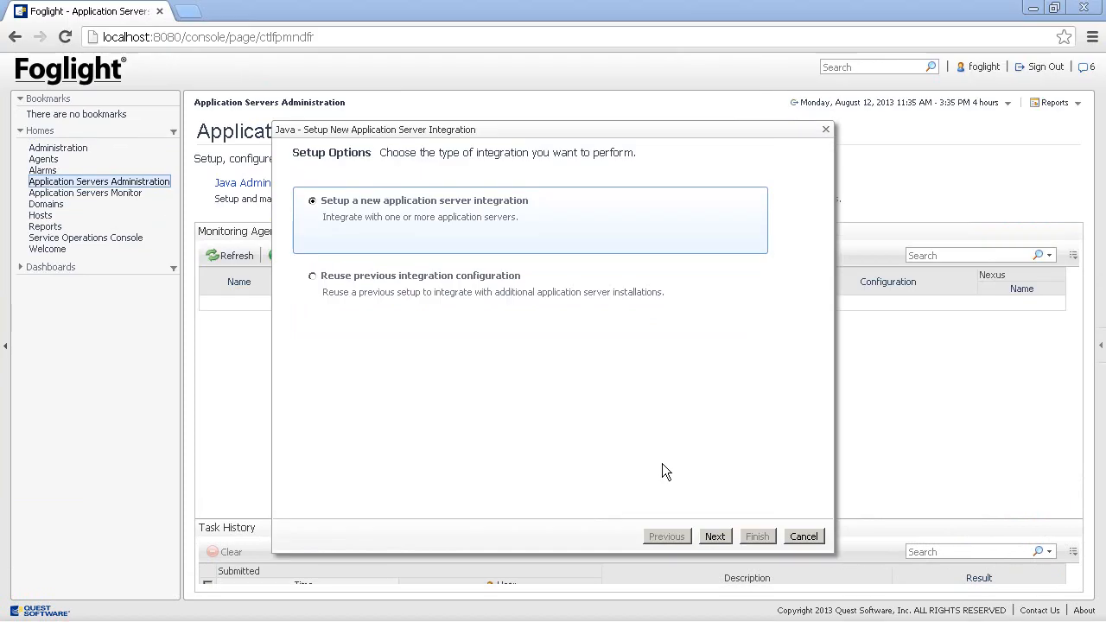
mouse_move(449, 401)
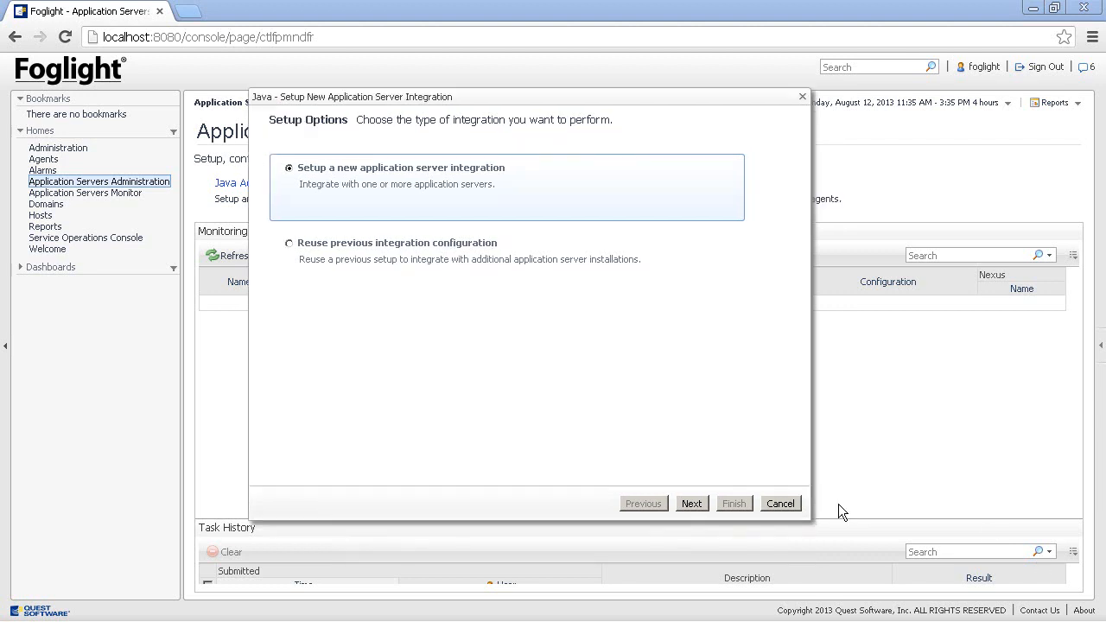
mouse_move(691, 505)
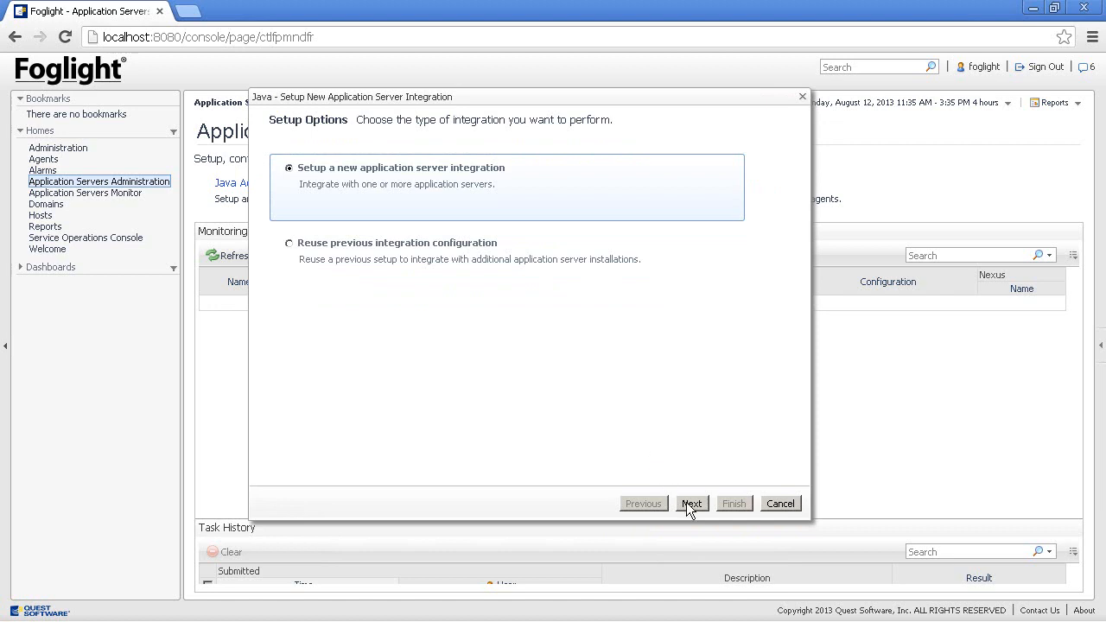
- Choose Tomcat on Windows as the server and CatalinaScripts as the start method
left_click(691, 503)
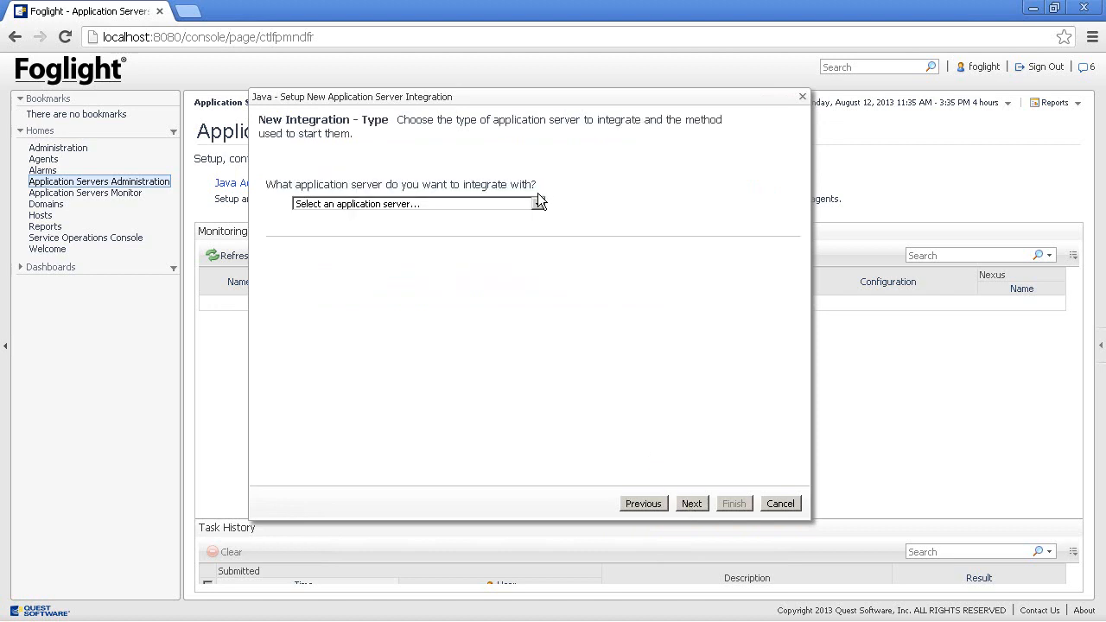
left_click(536, 204)
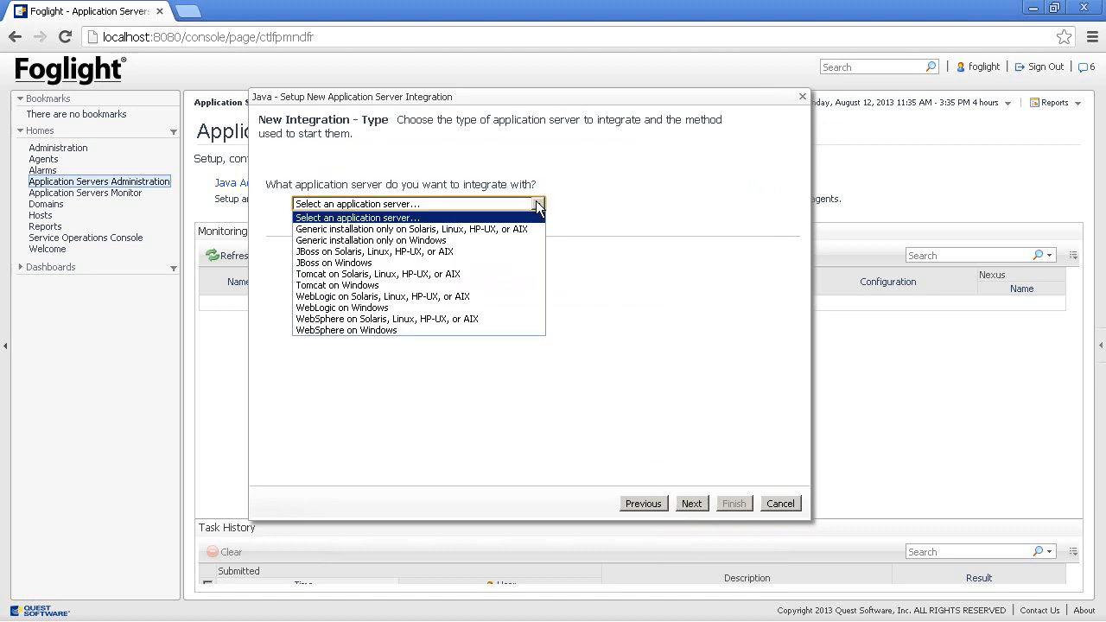
mouse_move(521, 252)
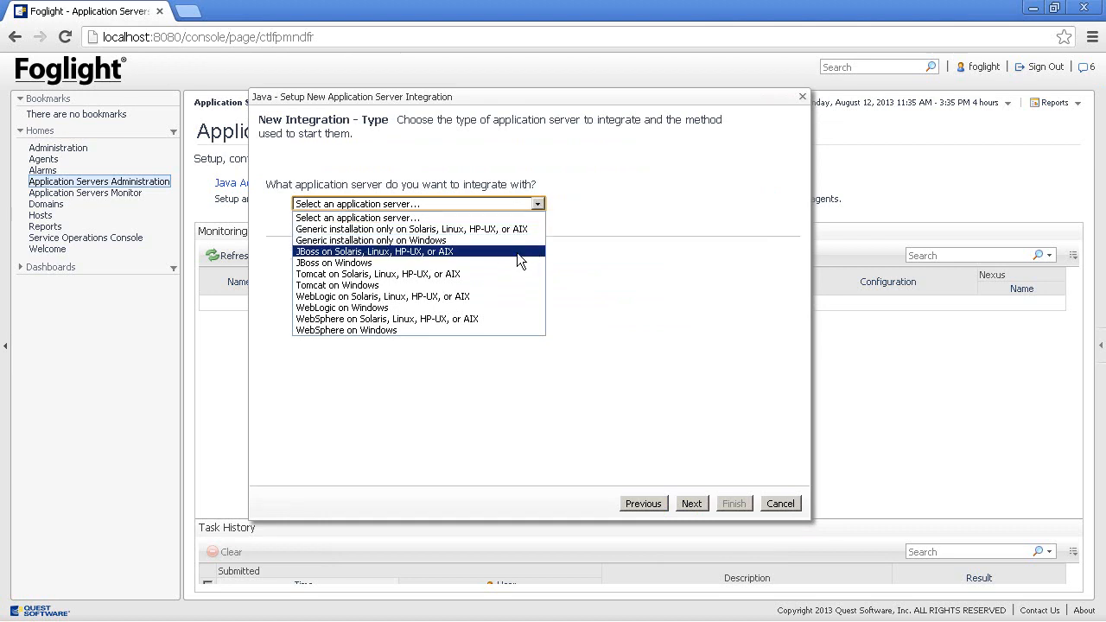
mouse_move(511, 285)
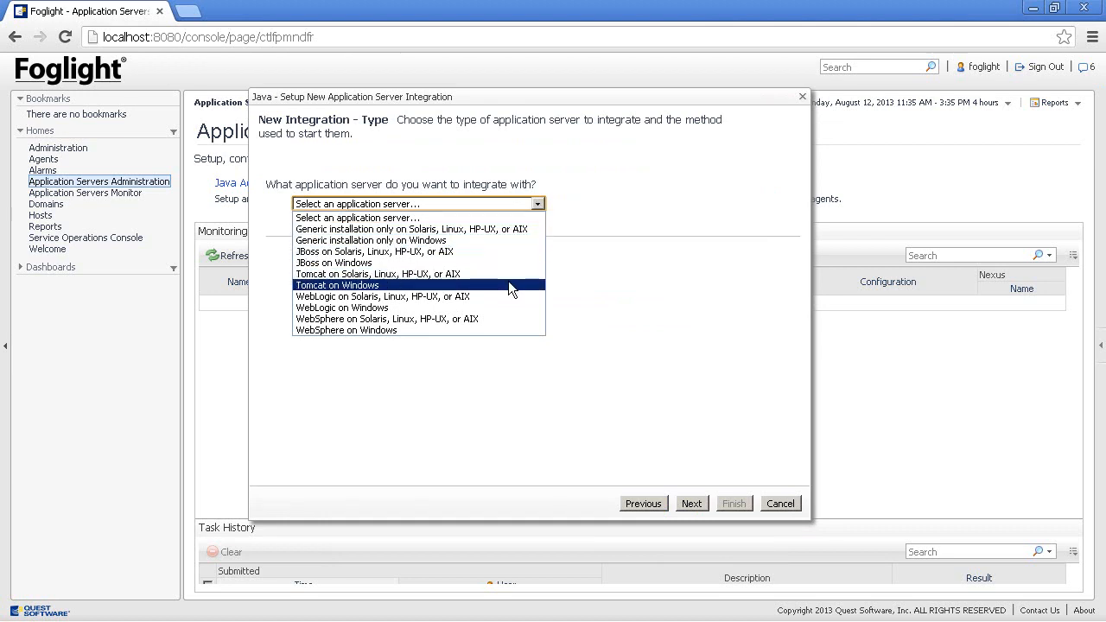
left_click(337, 285)
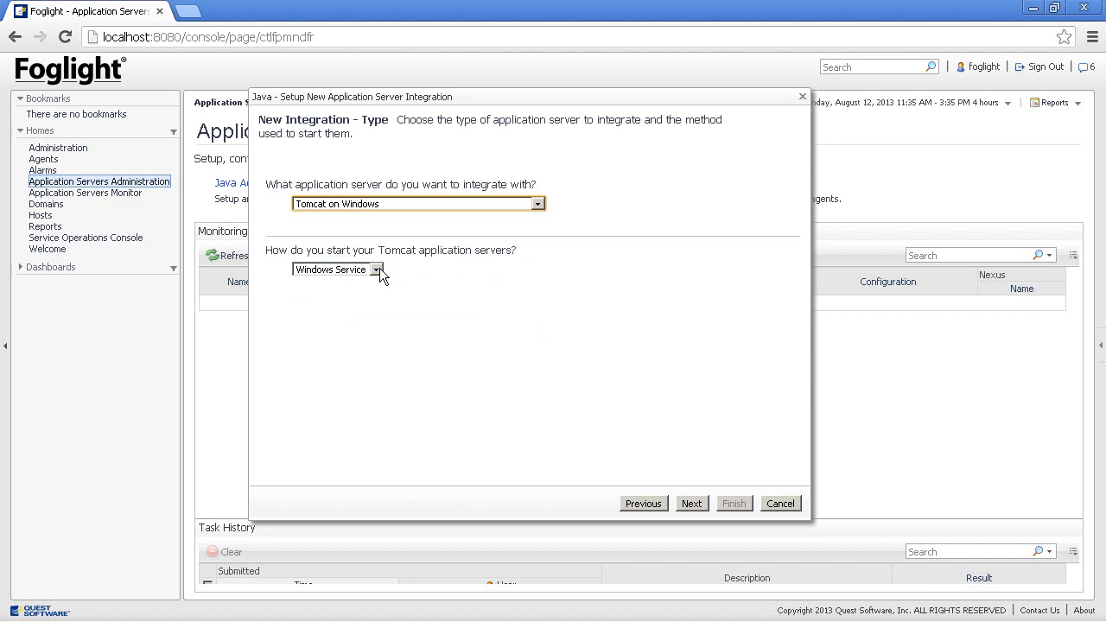
left_click(377, 270)
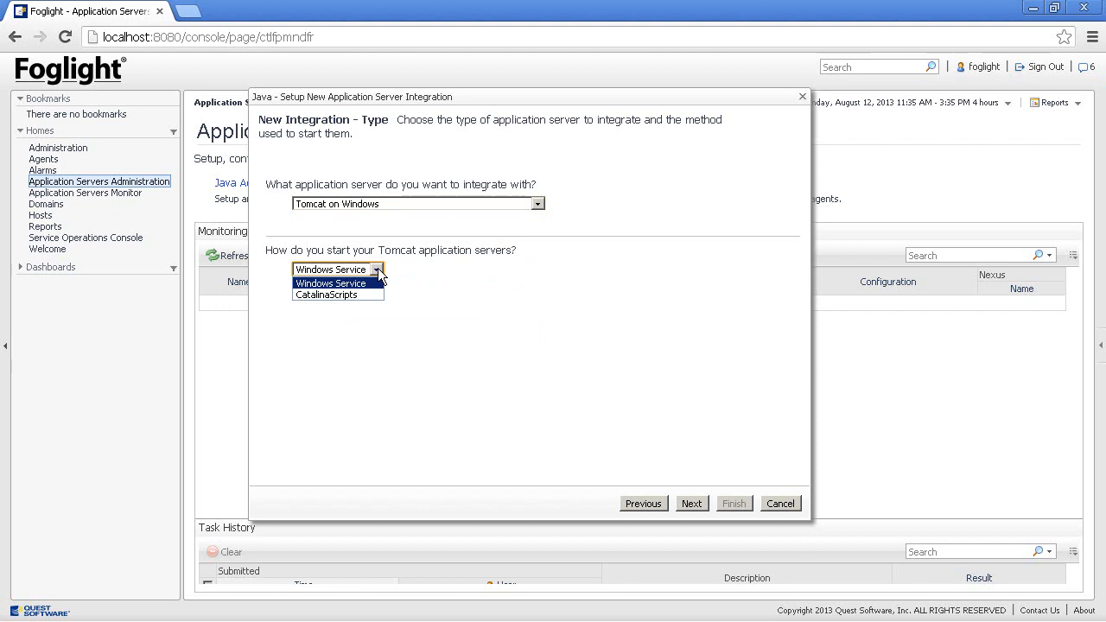
mouse_move(337, 294)
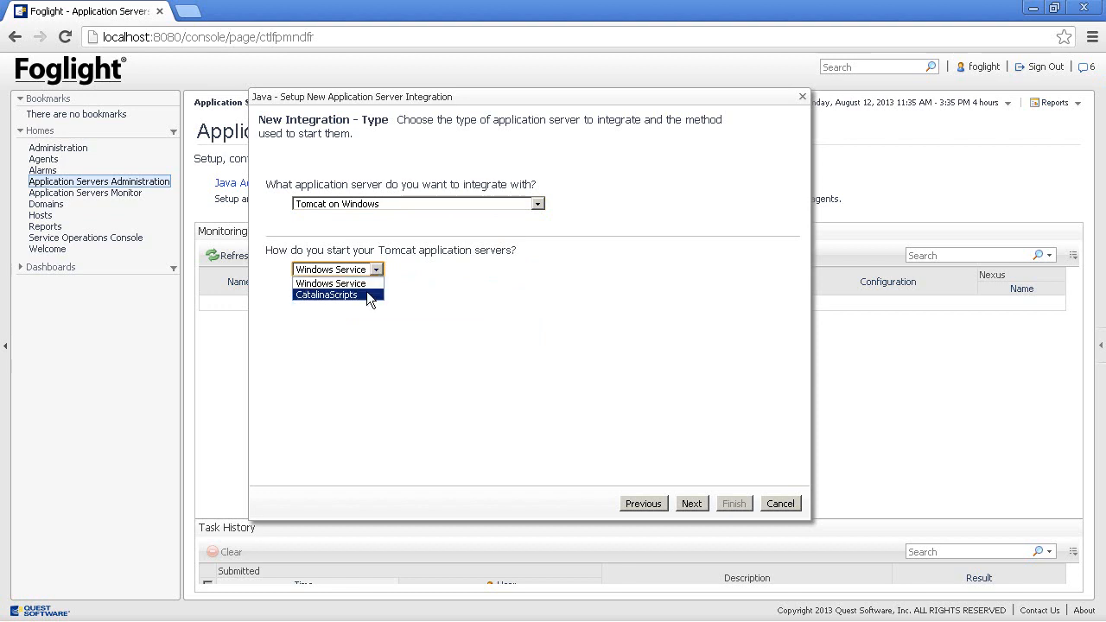
left_click(325, 294)
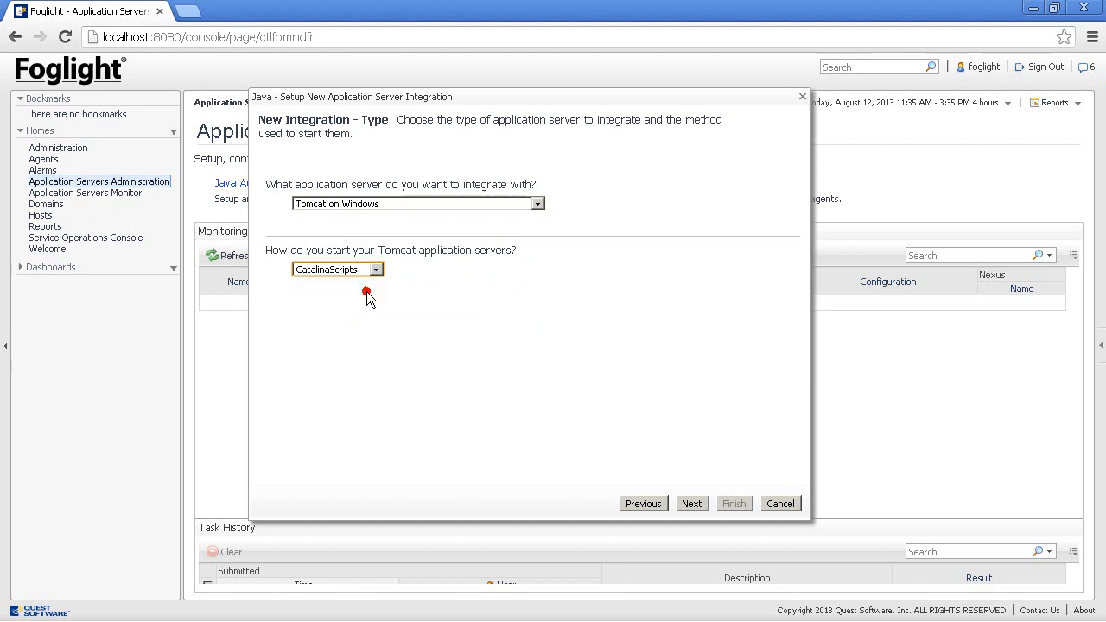
- Enter C:\apache-tomcat-7.0.14 as Catalina Home, check the command line options, and continue to Nexus connection
left_click(691, 503)
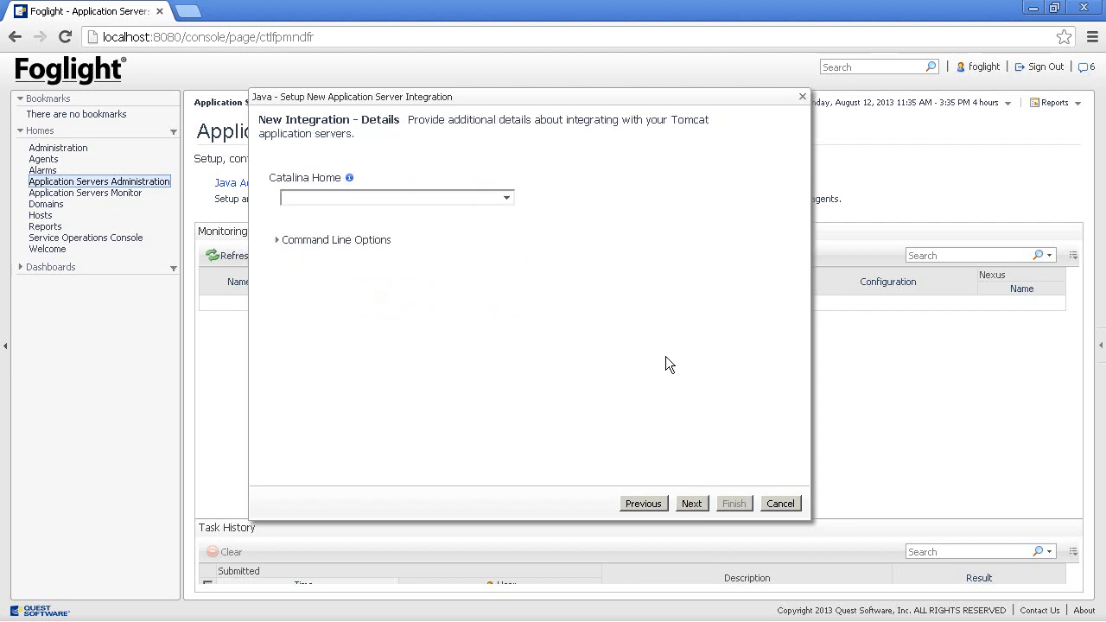
left_click(389, 197)
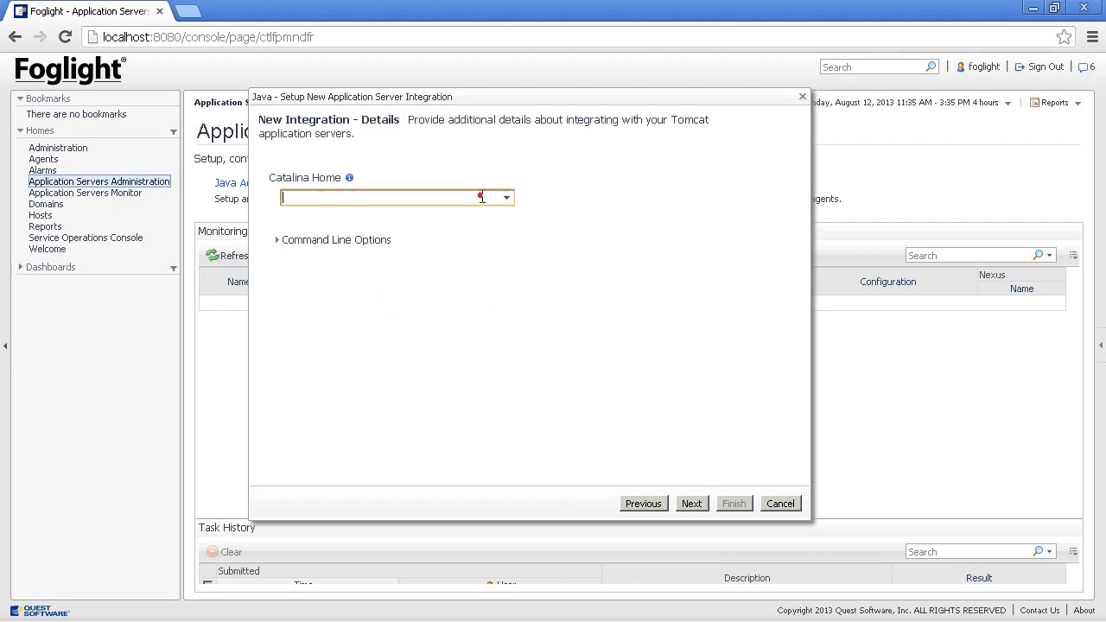
type("C:\\apache-tomcat-7.0.14")
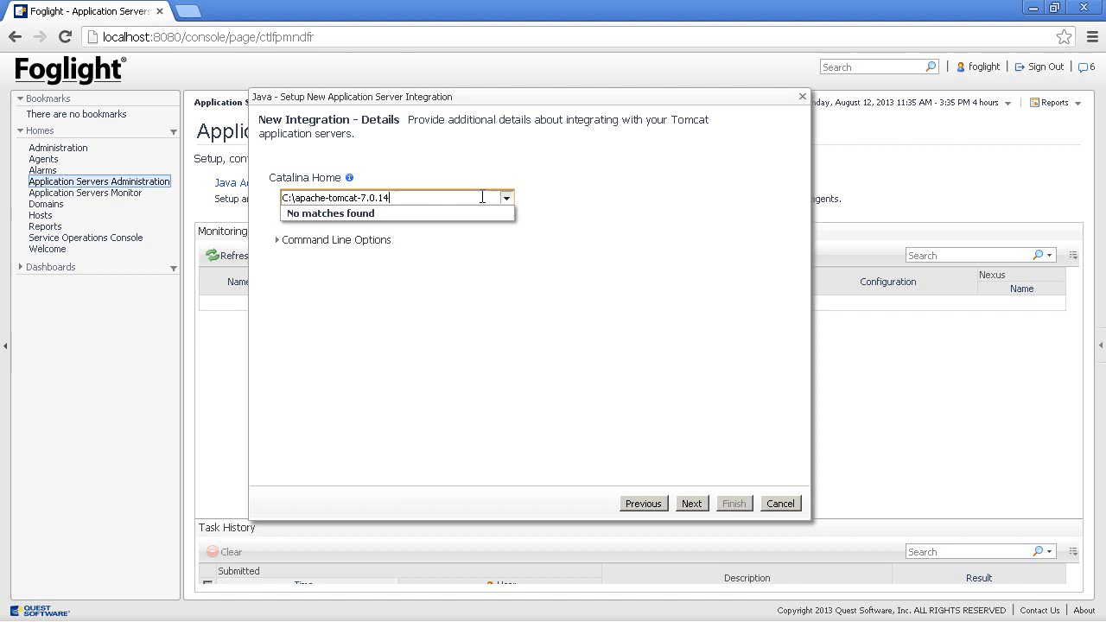
left_click(465, 366)
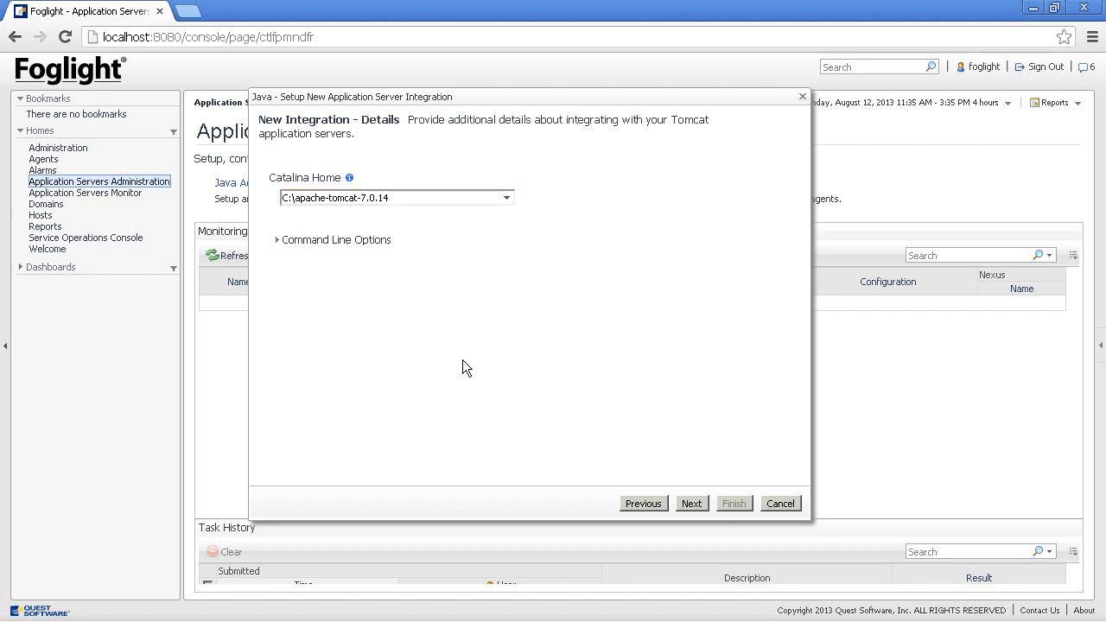
left_click(304, 239)
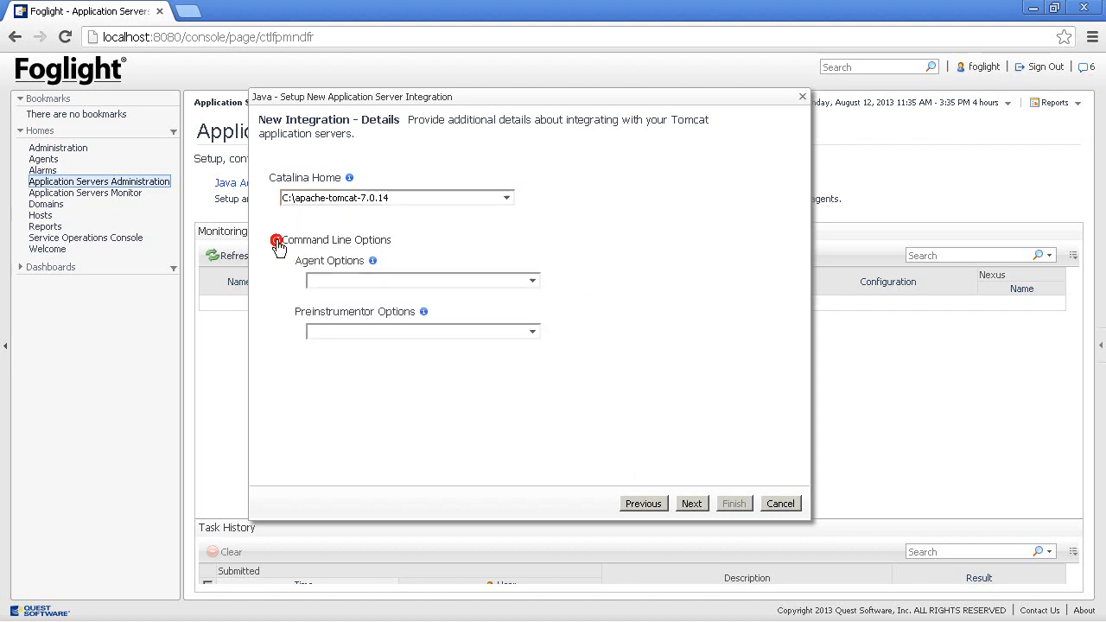
left_click(283, 239)
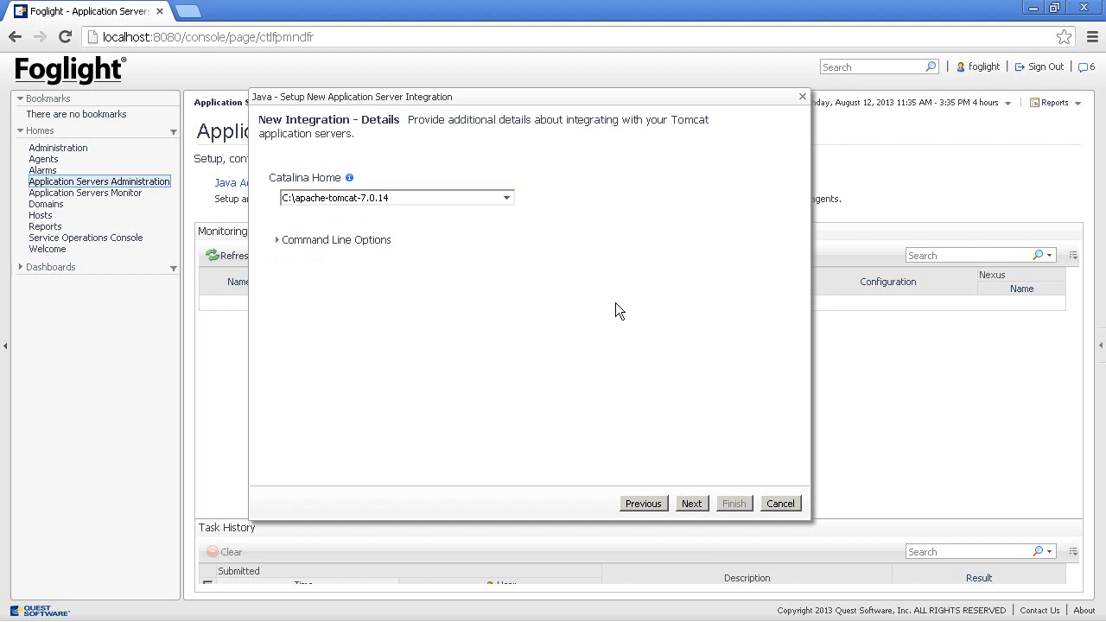
left_click(691, 503)
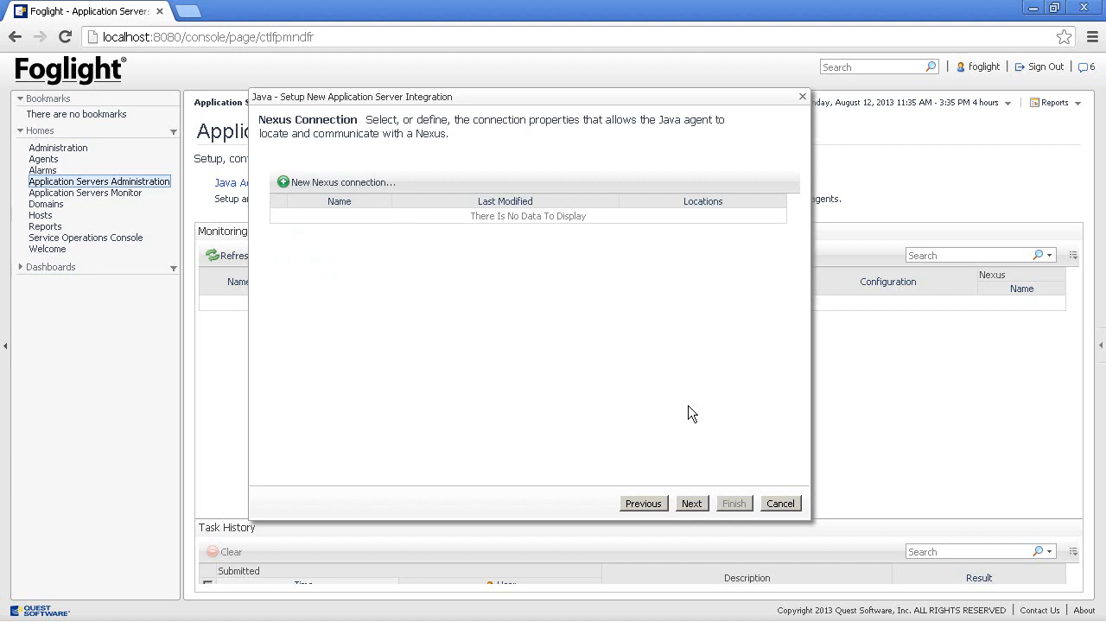
mouse_move(477, 345)
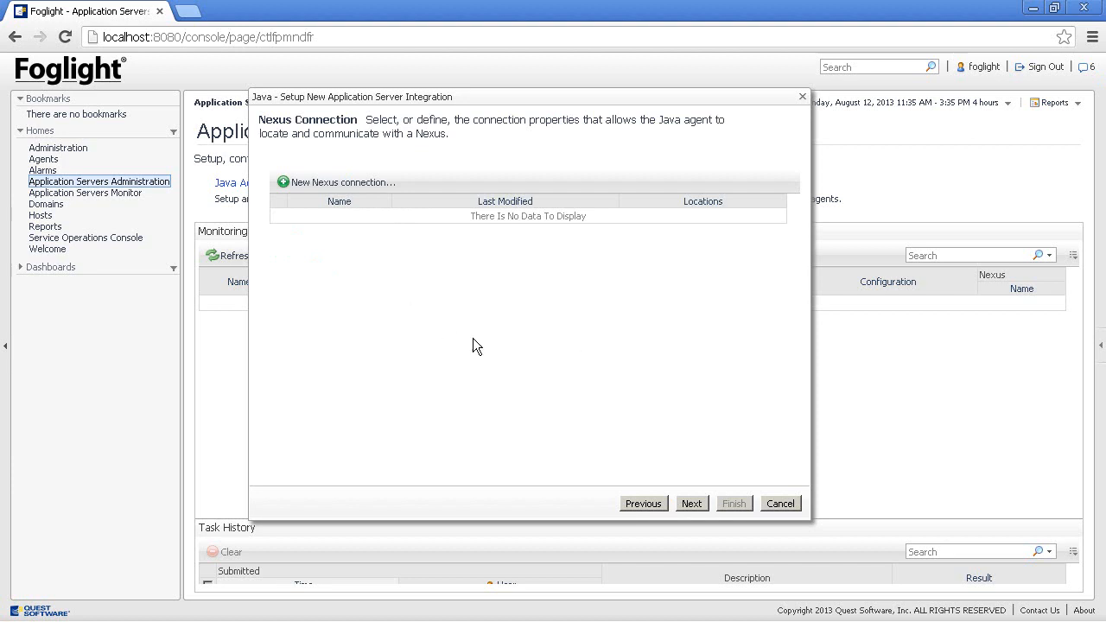
mouse_move(491, 366)
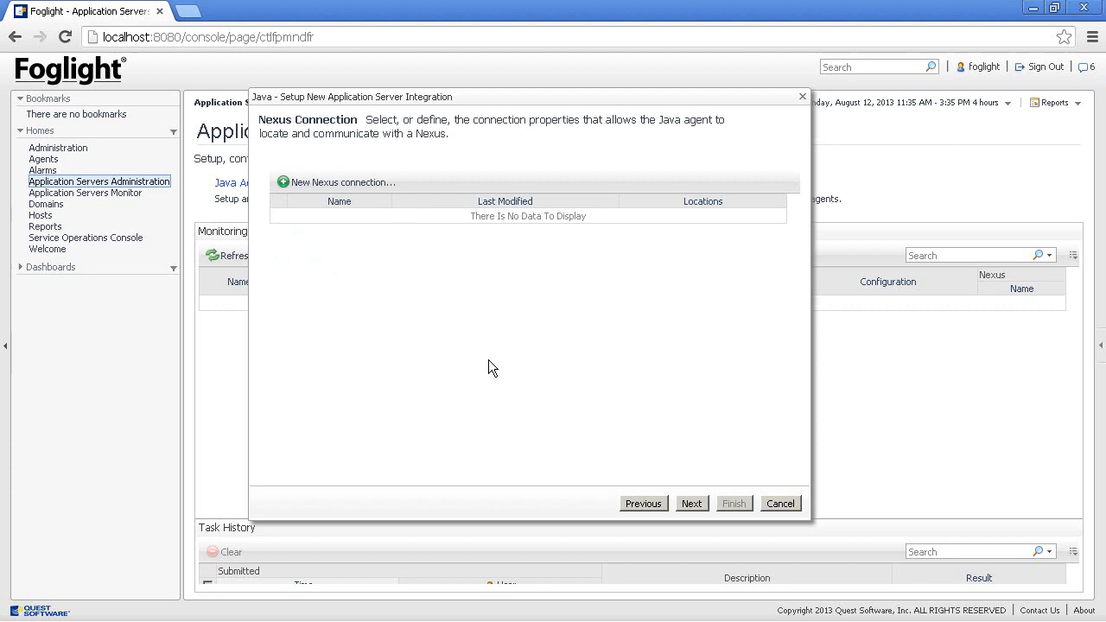
- Create a Nexus connection with the default host location and save it as 'default'
left_click(343, 181)
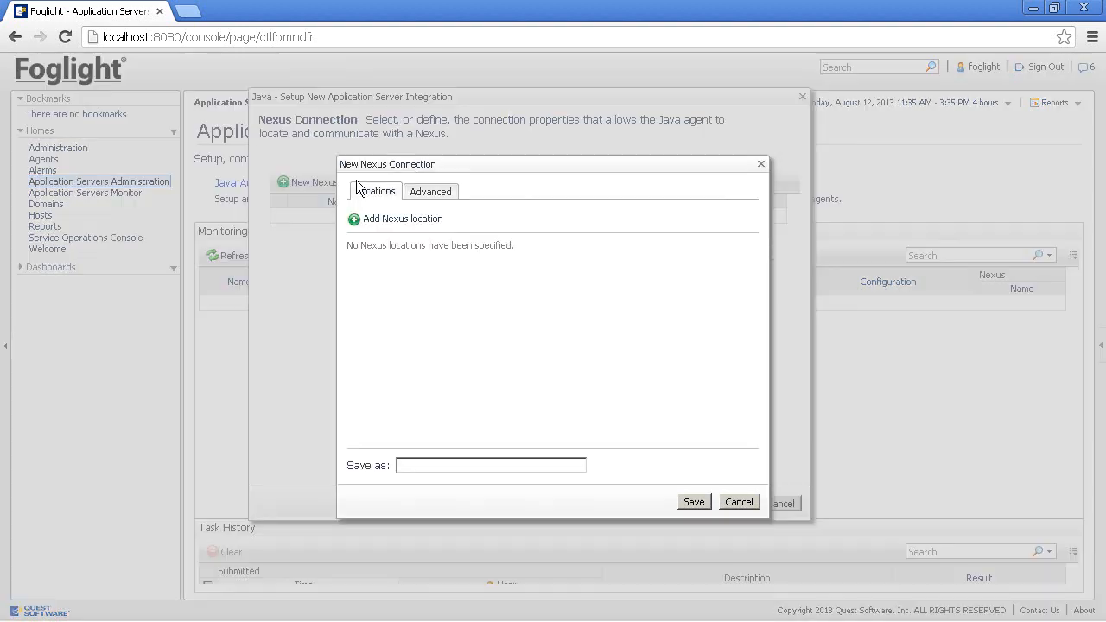
left_click(401, 218)
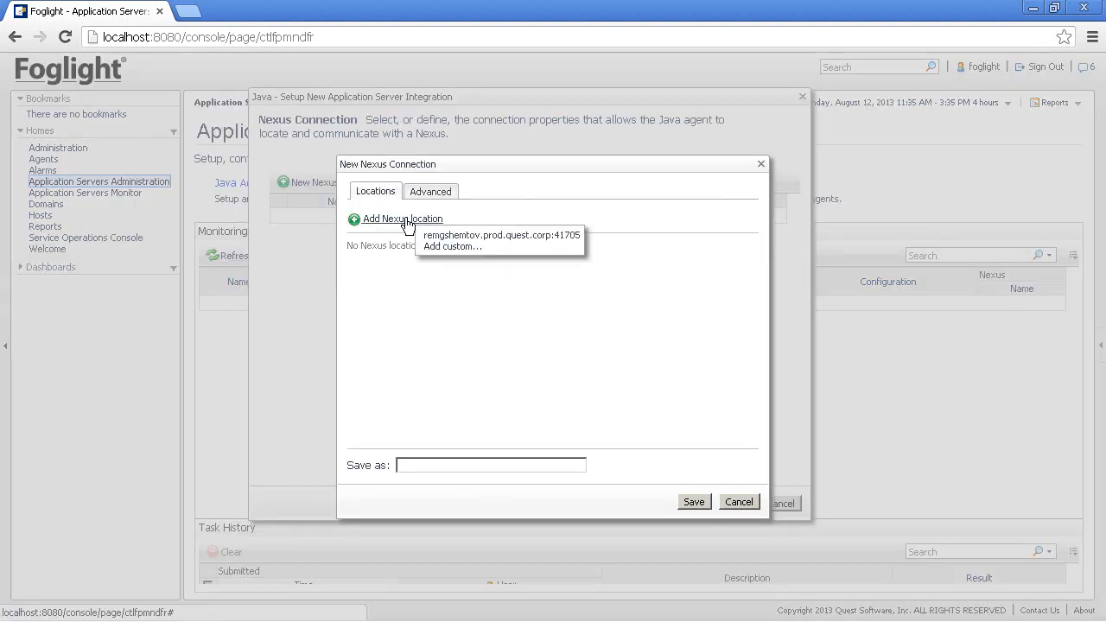
left_click(500, 235)
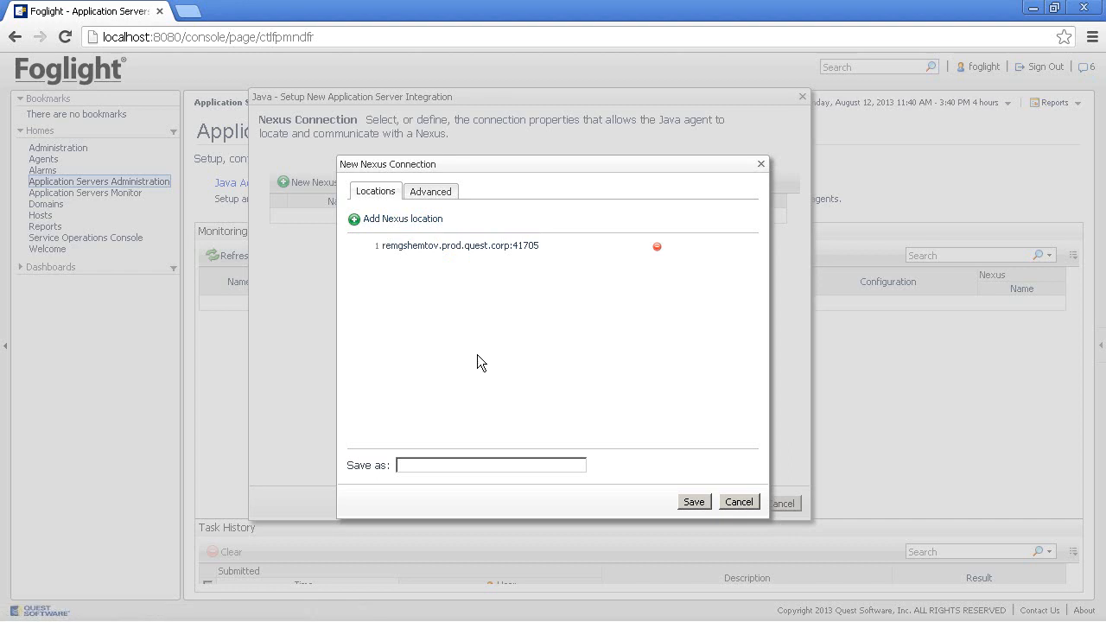
left_click(491, 465)
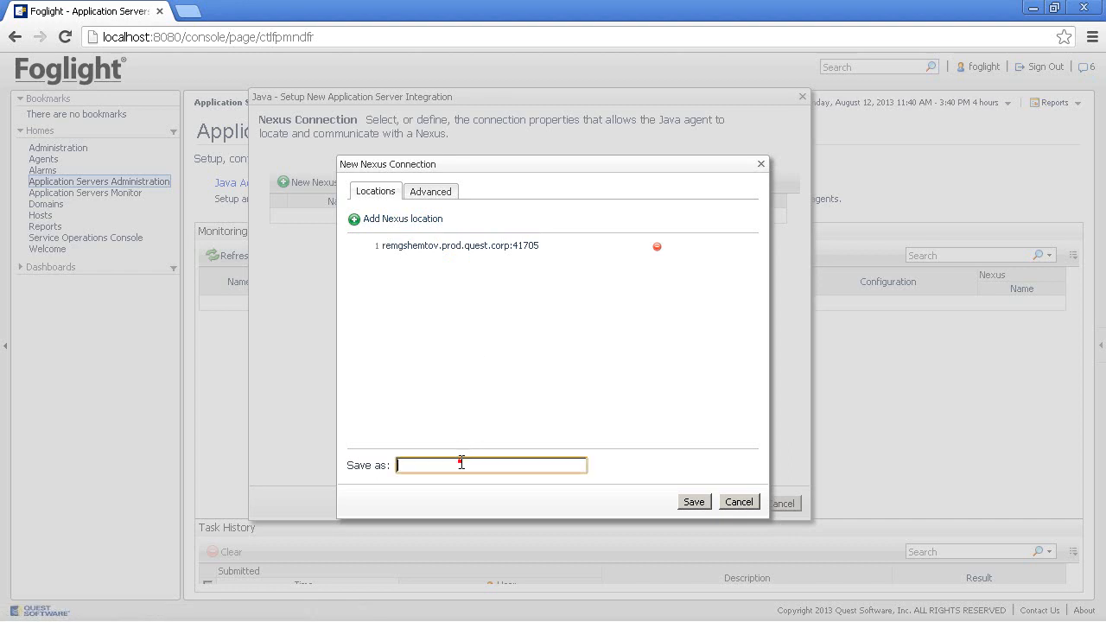
type("default")
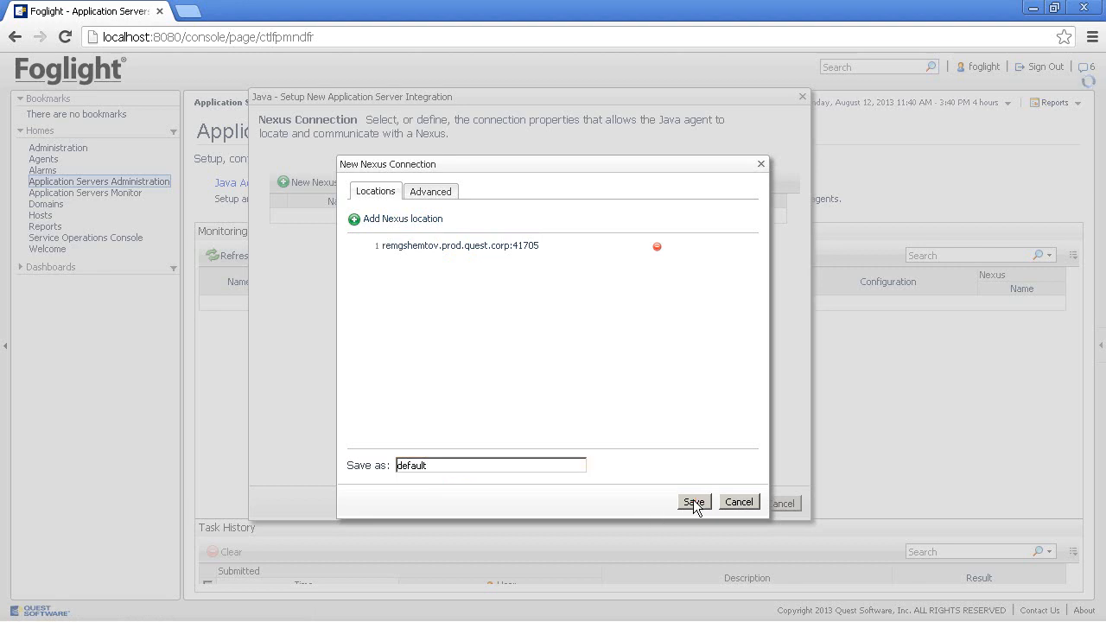
left_click(695, 502)
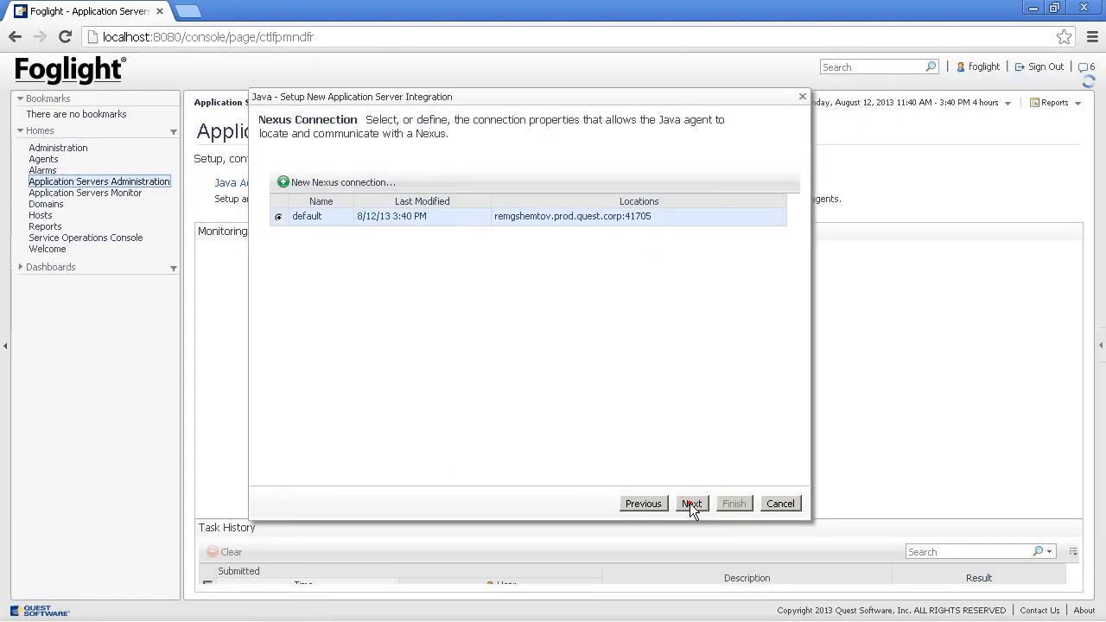
- Accept log config, tick the Agent Manager host, keep Java Default and default directory, reach Review
left_click(692, 503)
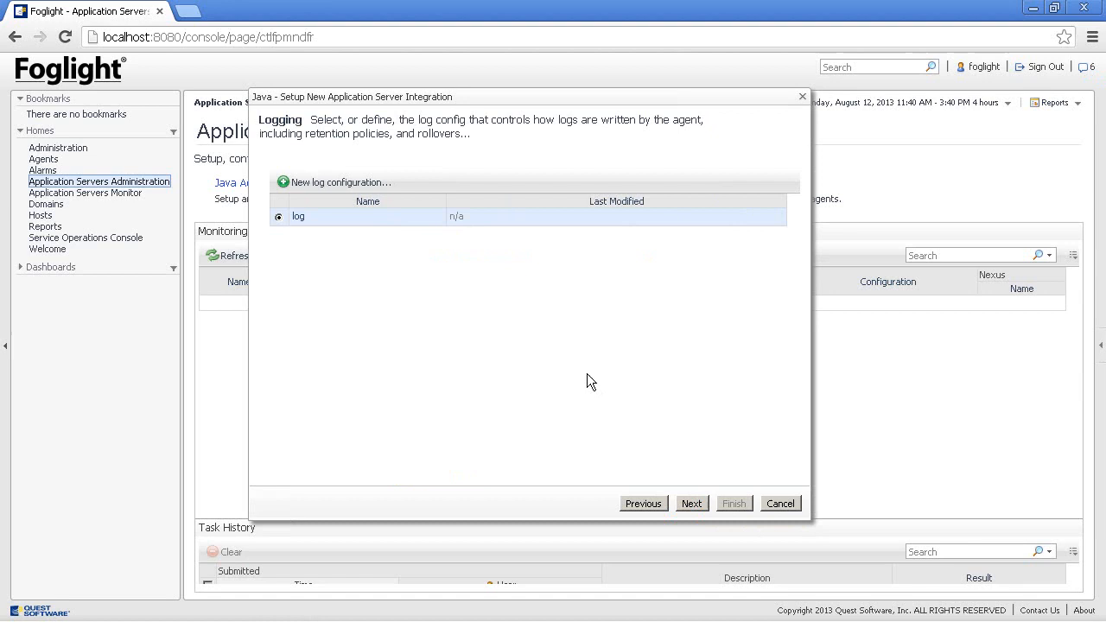
left_click(692, 503)
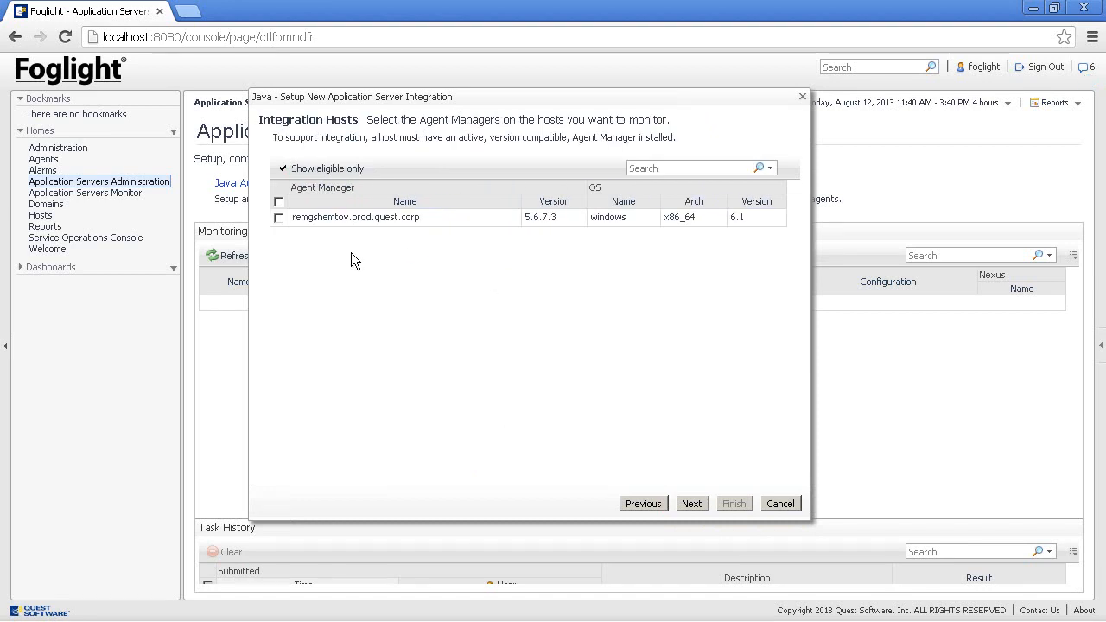
left_click(279, 217)
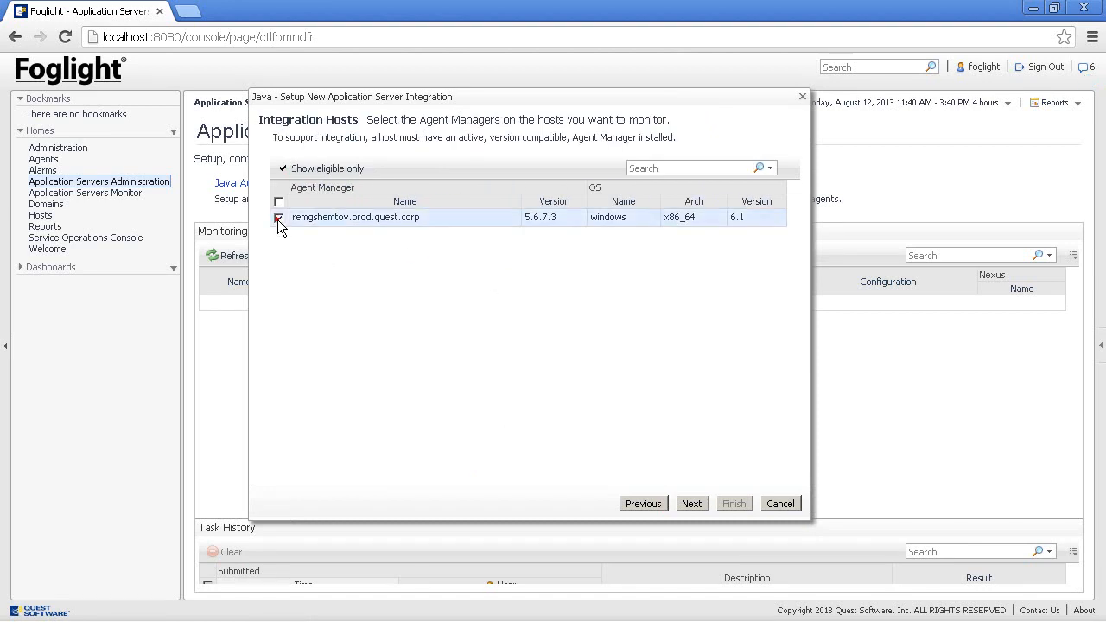
left_click(691, 503)
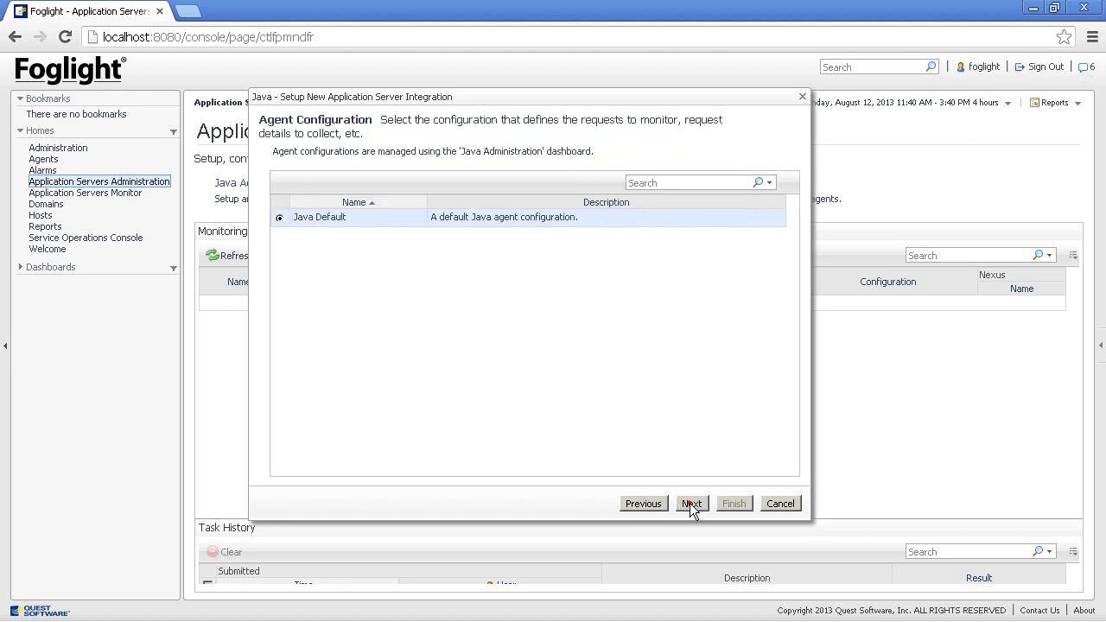
mouse_move(443, 340)
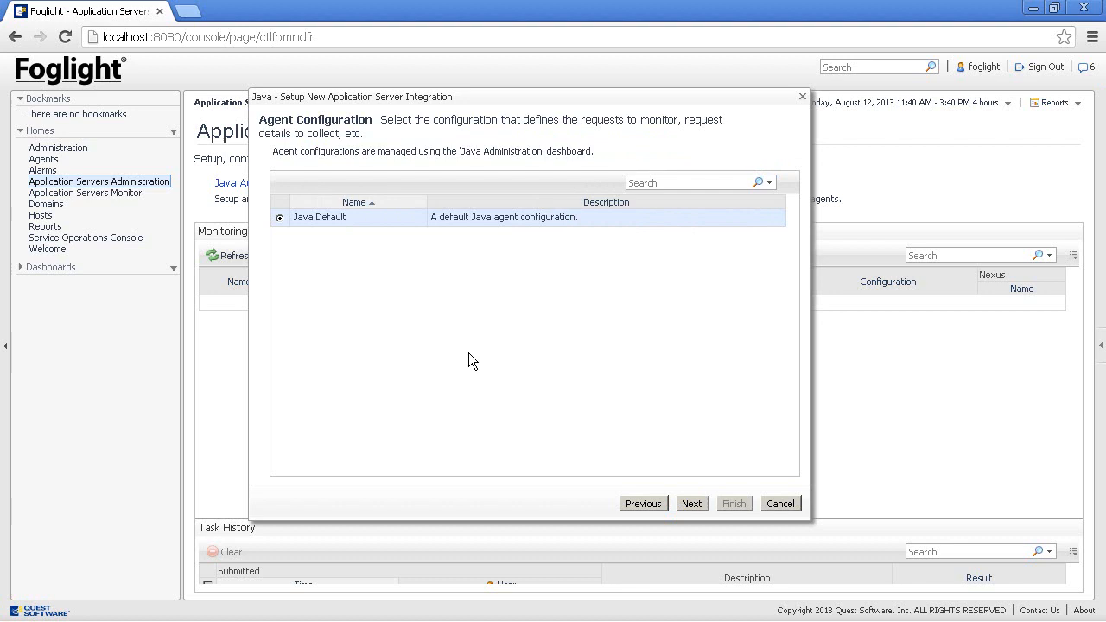
left_click(691, 502)
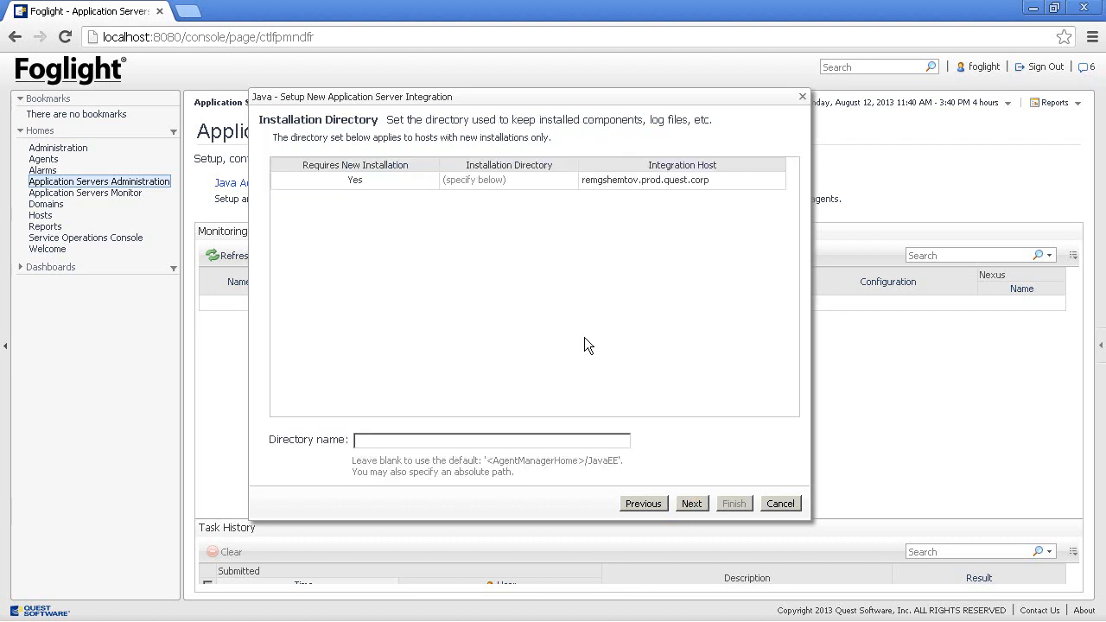
mouse_move(425, 182)
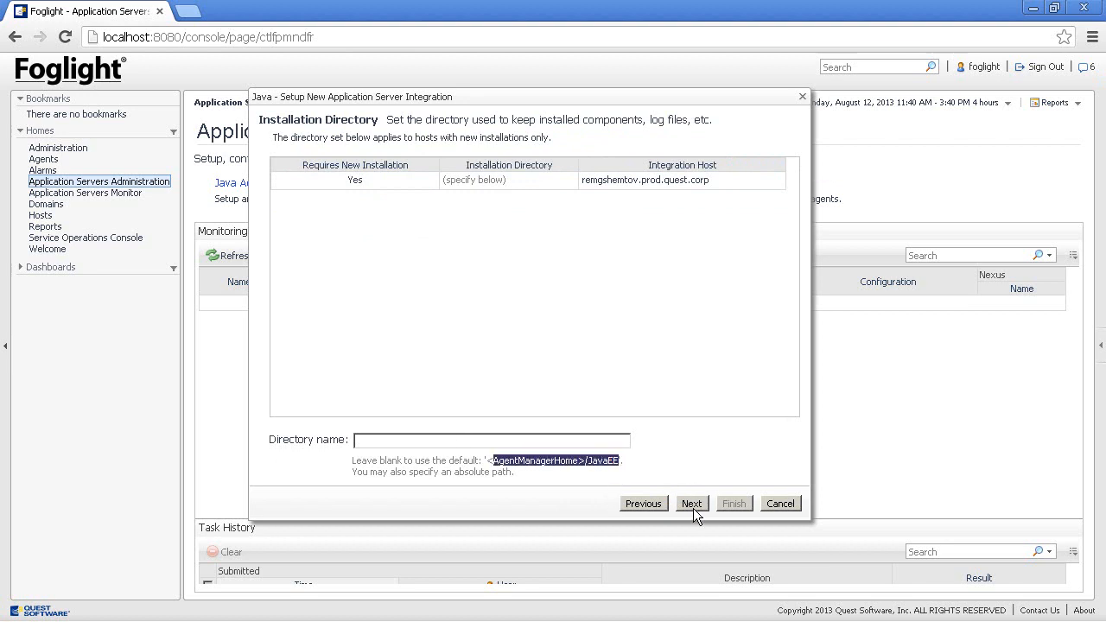
left_click(691, 503)
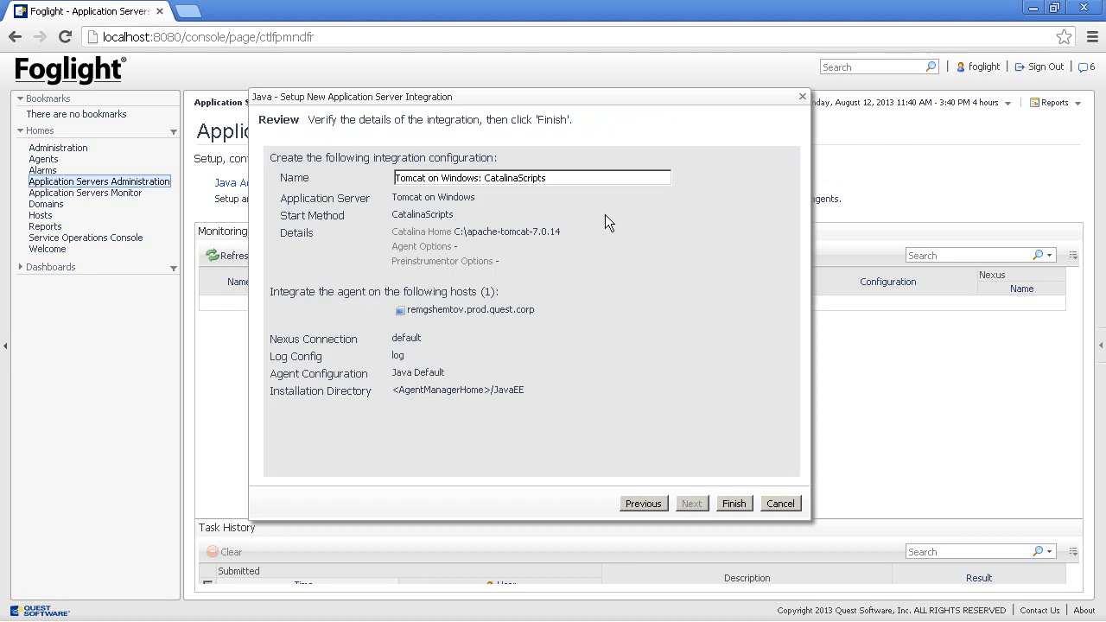
mouse_move(577, 200)
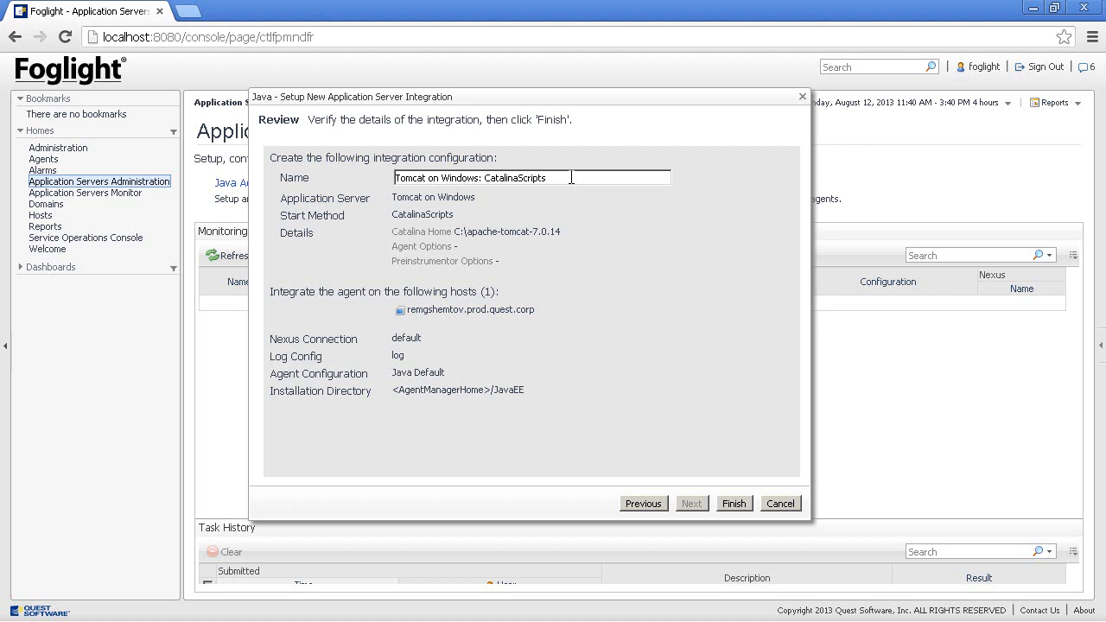
mouse_move(408, 326)
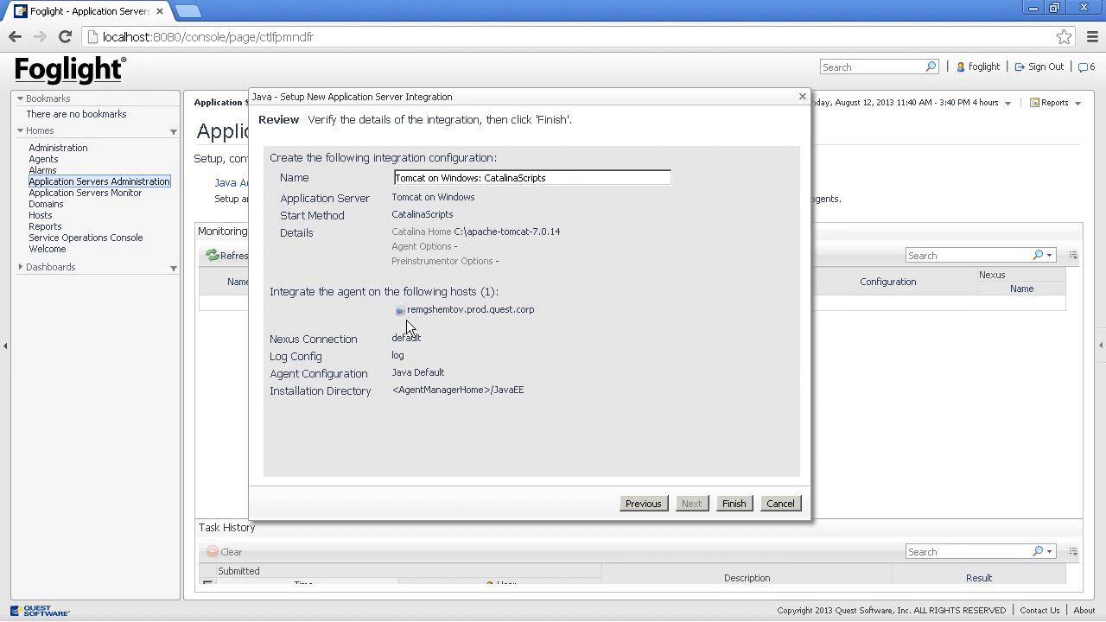
mouse_move(666, 439)
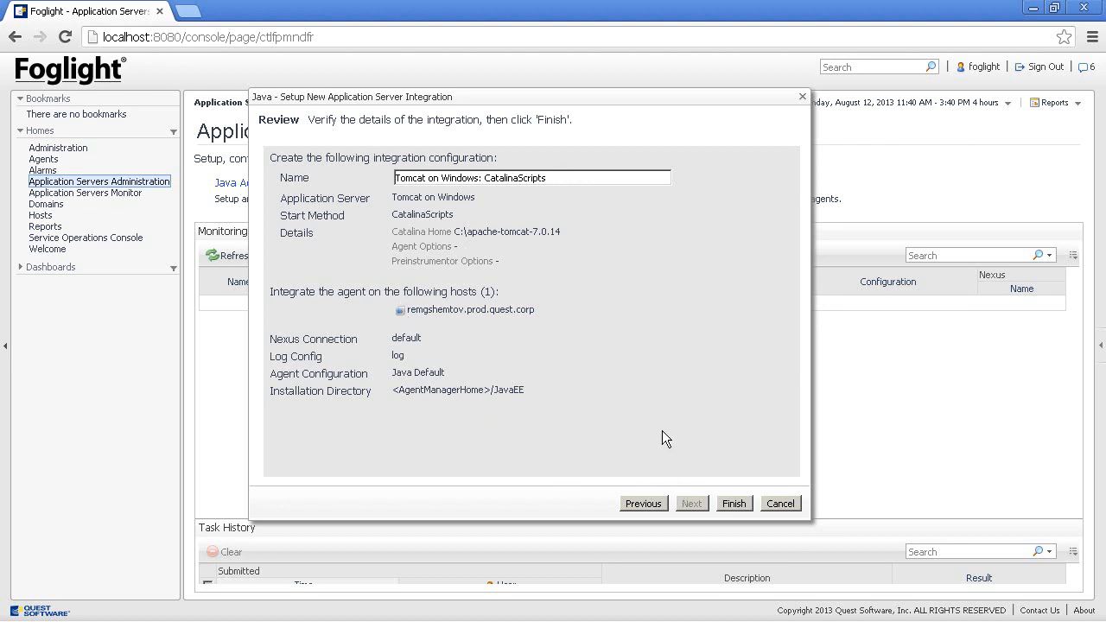
mouse_move(732, 503)
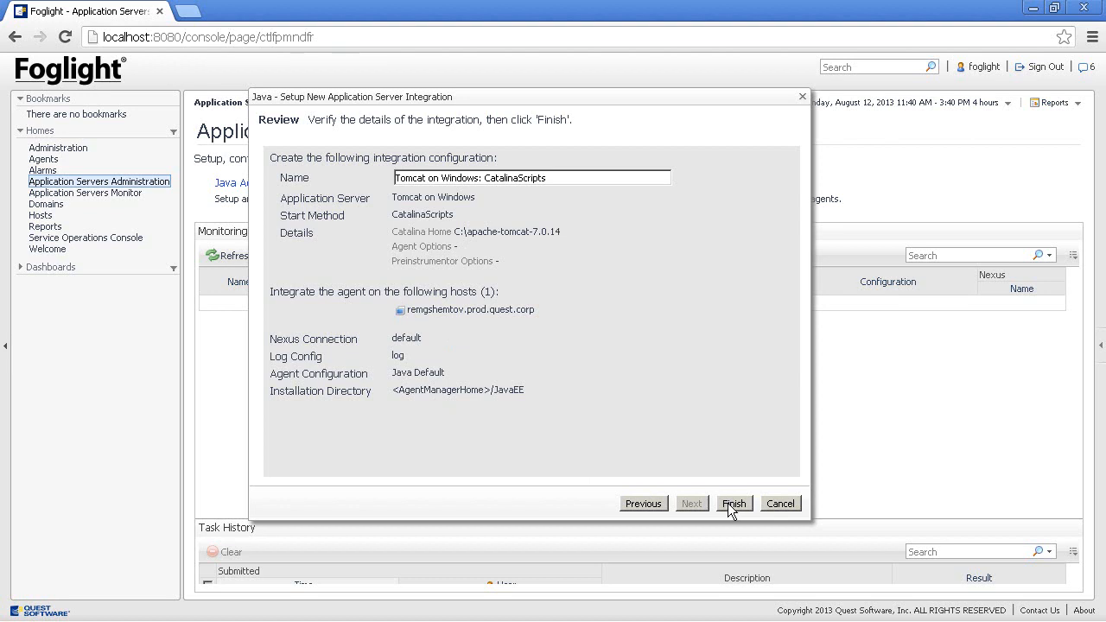
- Finish the wizard to create the Tomcat on Windows integration and await Success in Task History
left_click(732, 503)
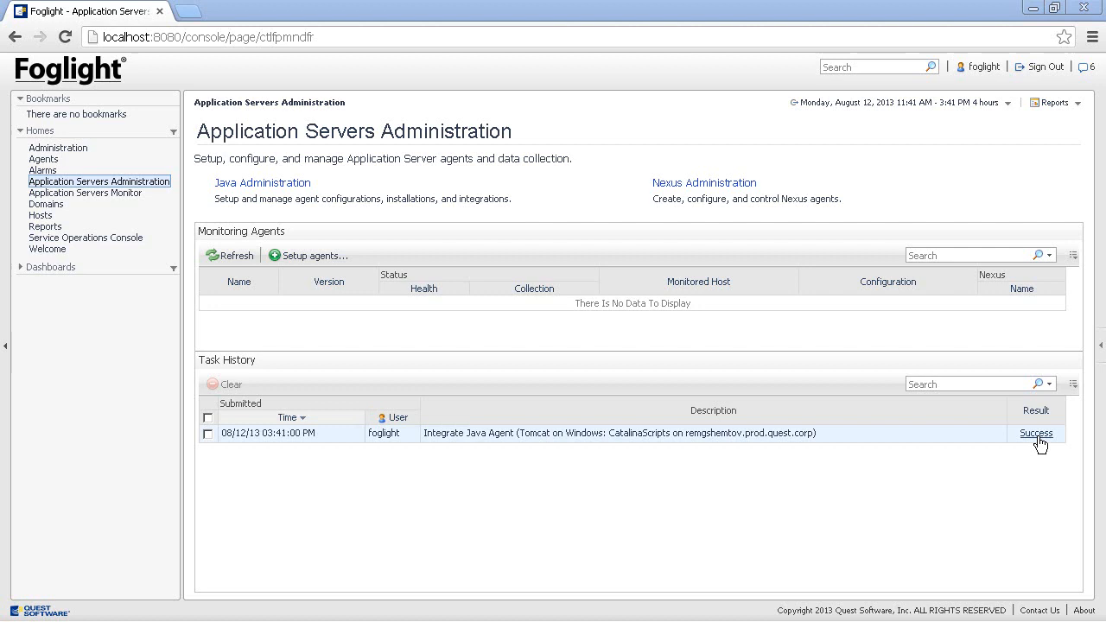
left_click(1037, 432)
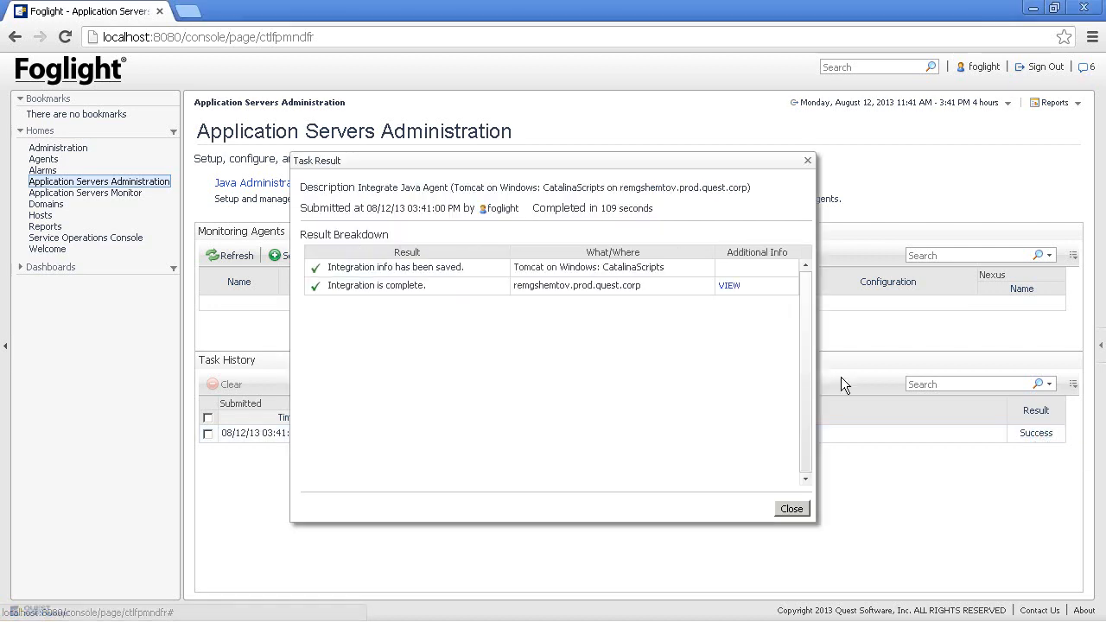
mouse_move(712, 312)
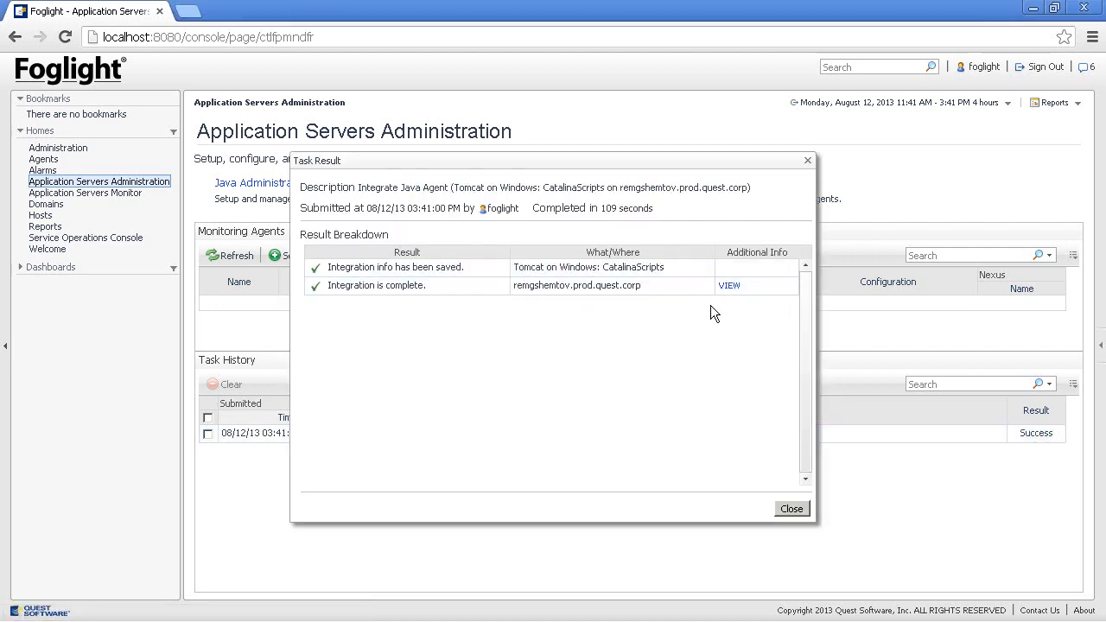
left_click(729, 285)
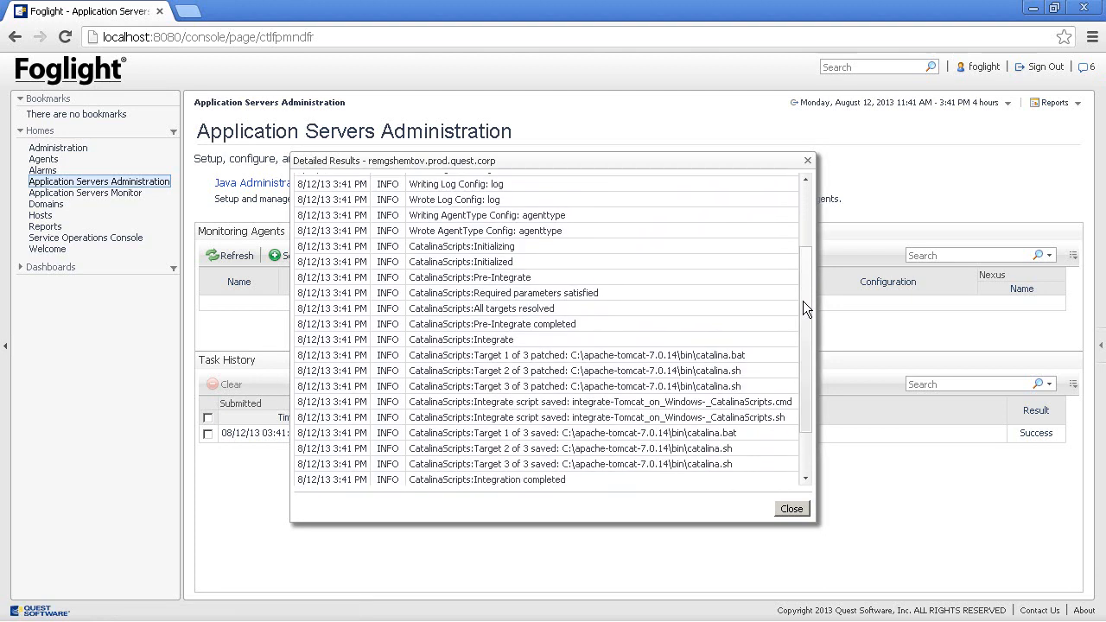
scroll("down", 3)
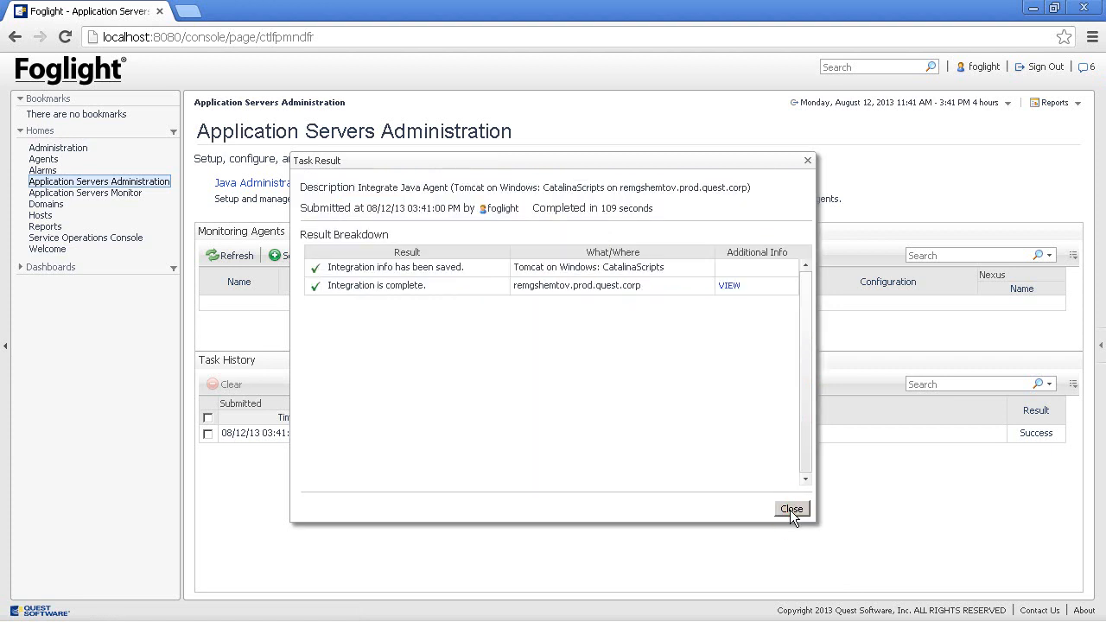
left_click(791, 508)
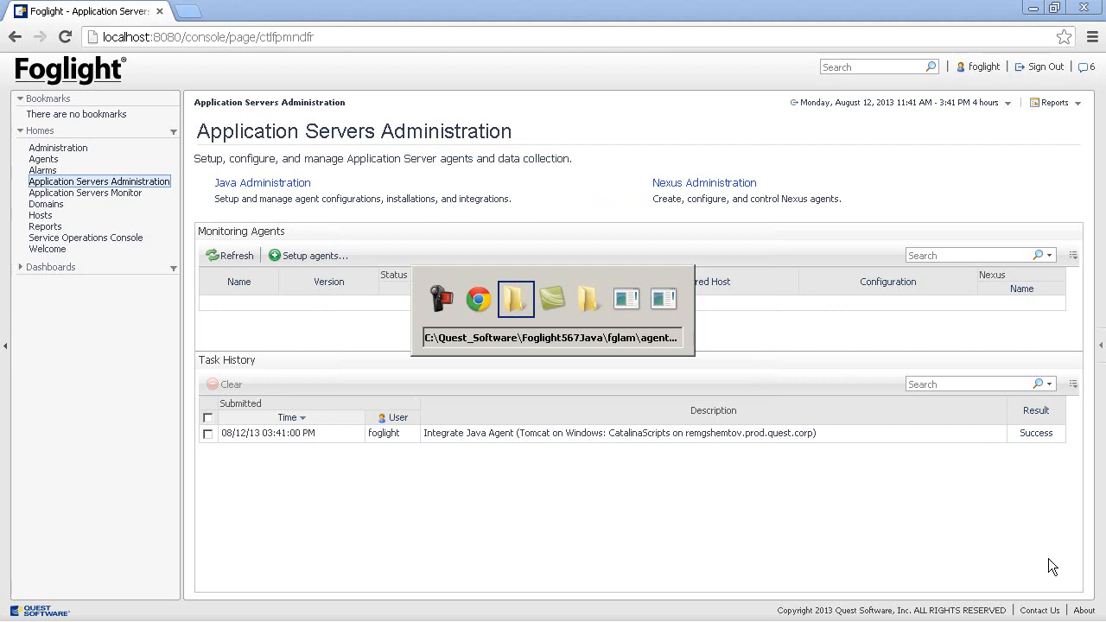
left_click(515, 297)
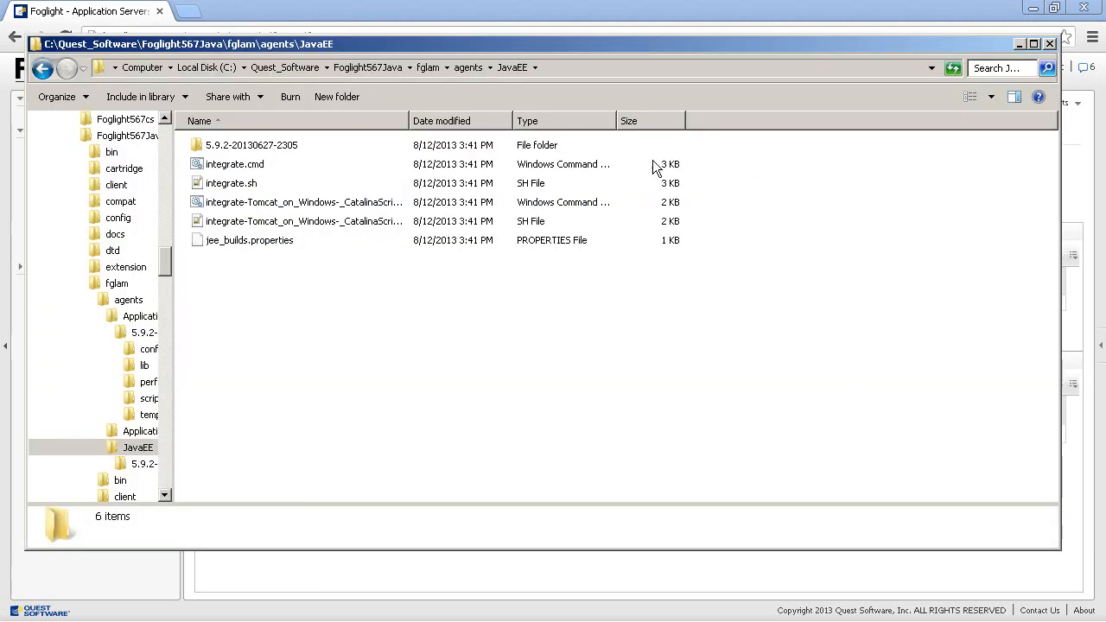
mouse_move(629, 80)
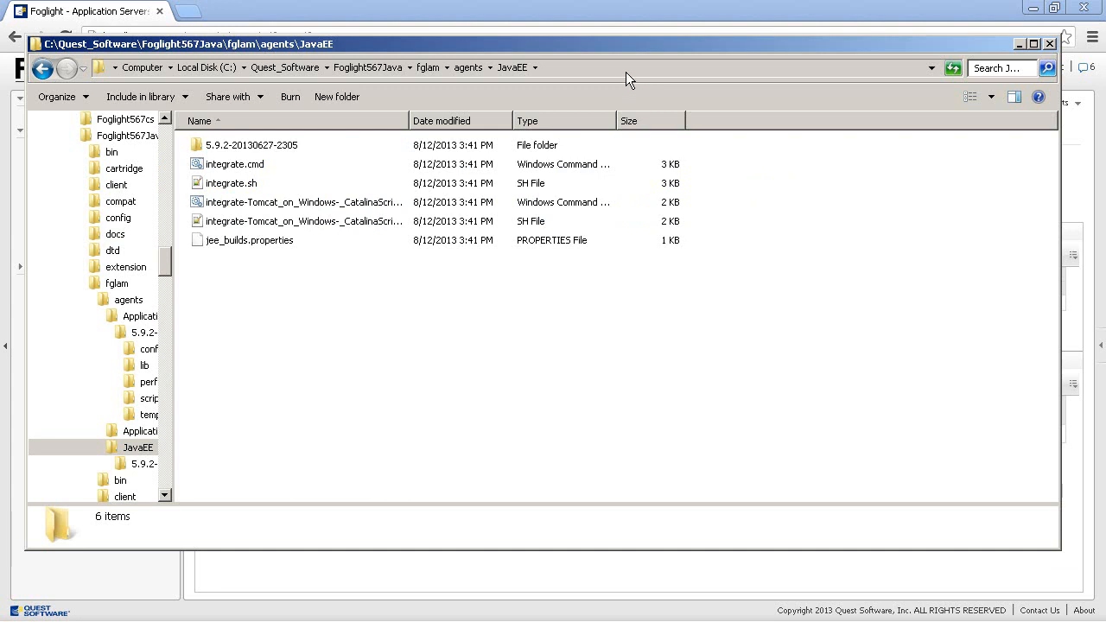
mouse_move(435, 344)
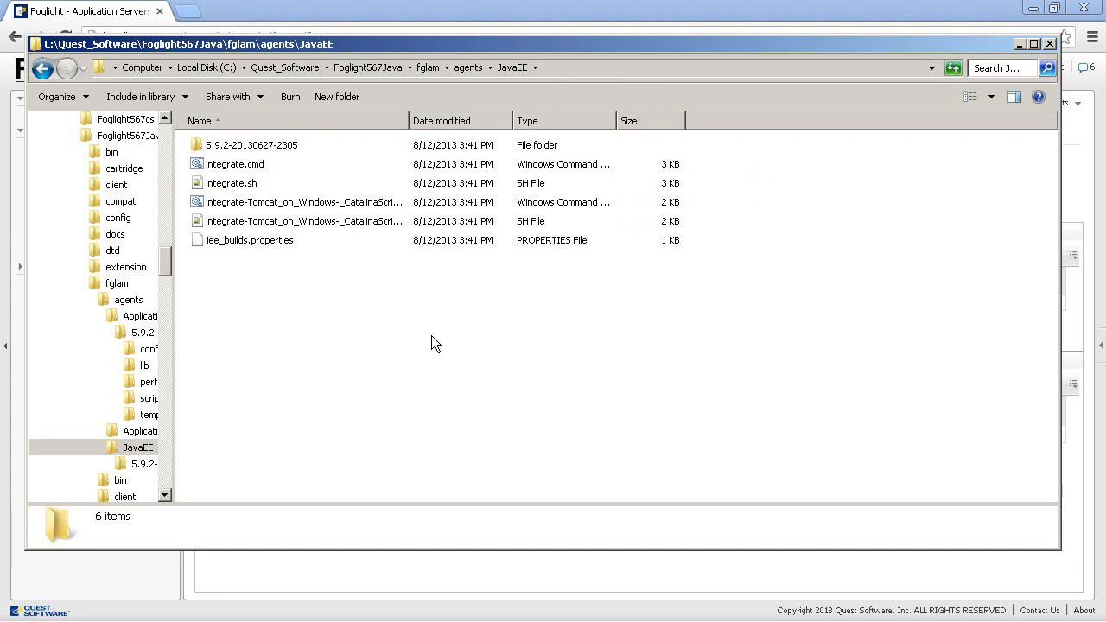
left_click(302, 201)
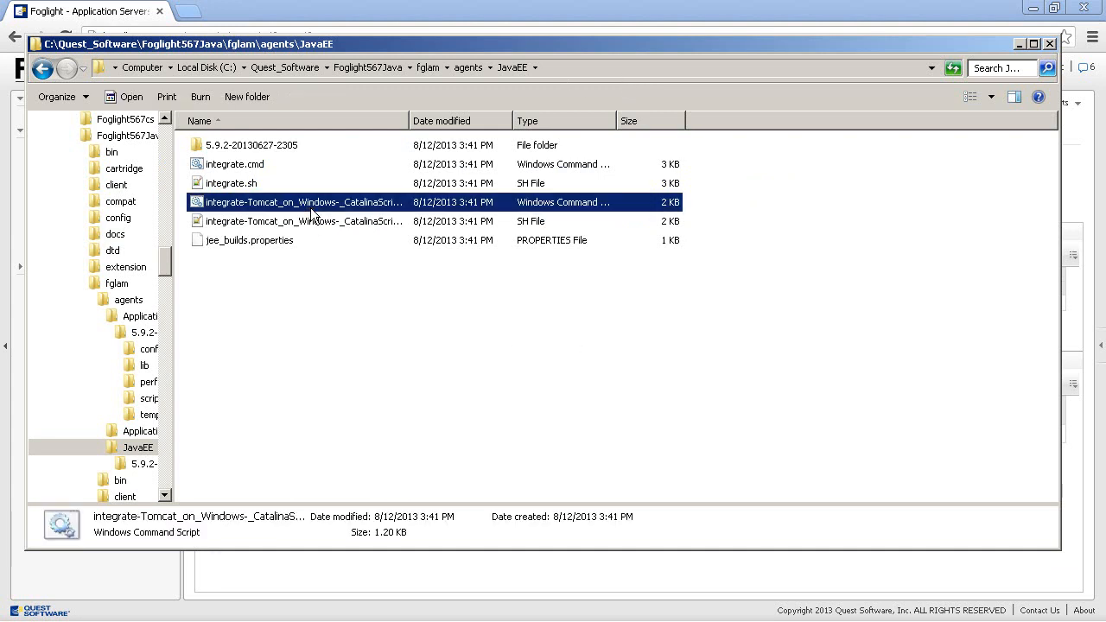
double_click(252, 145)
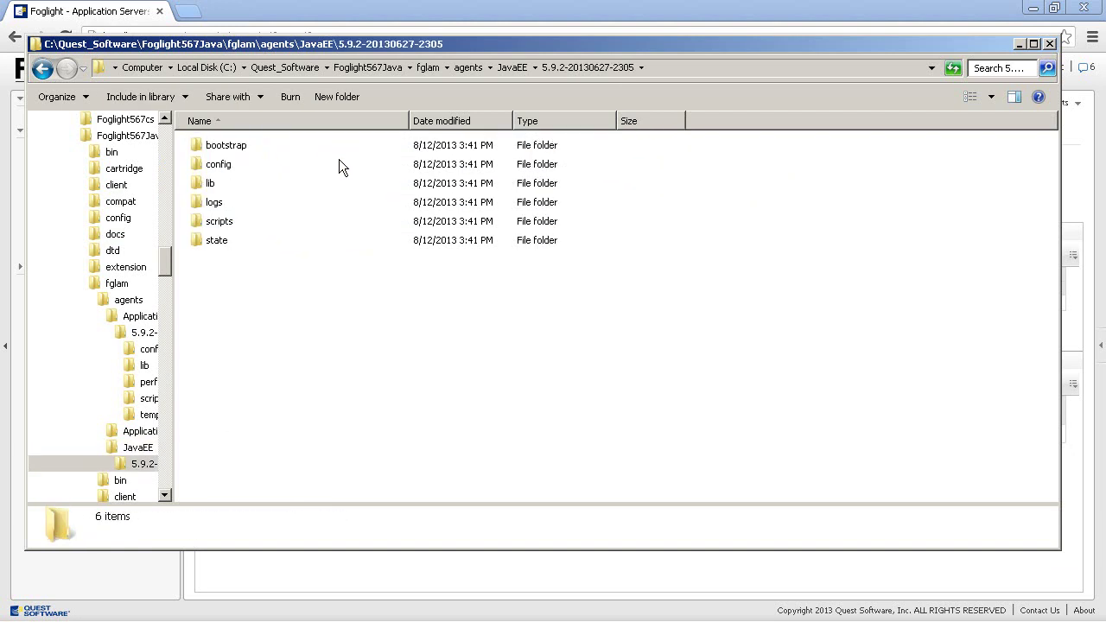
double_click(218, 162)
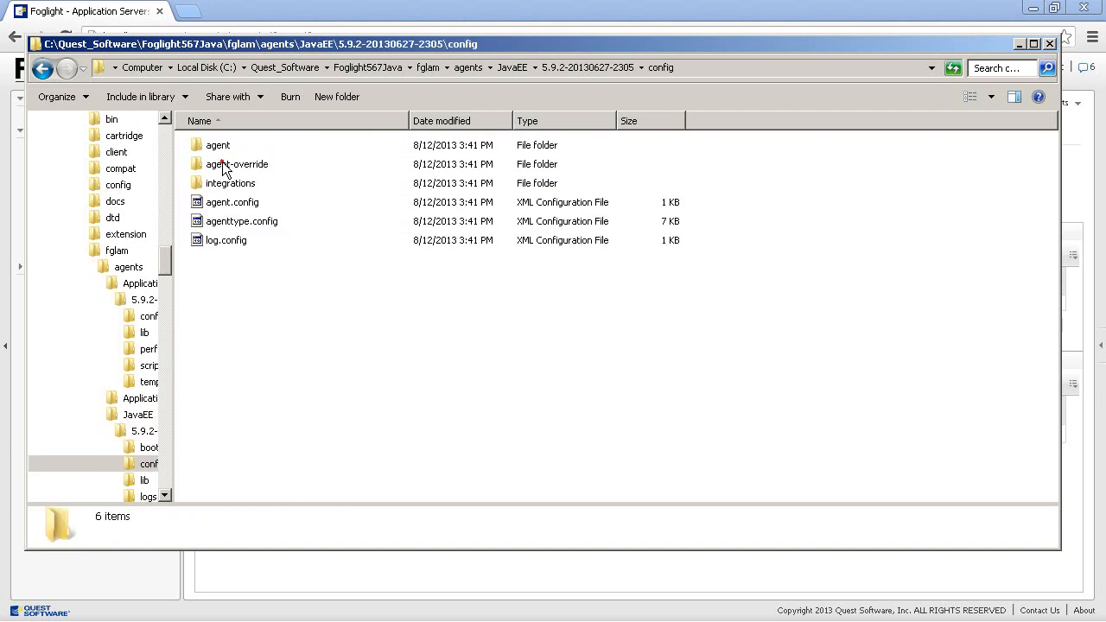
double_click(230, 183)
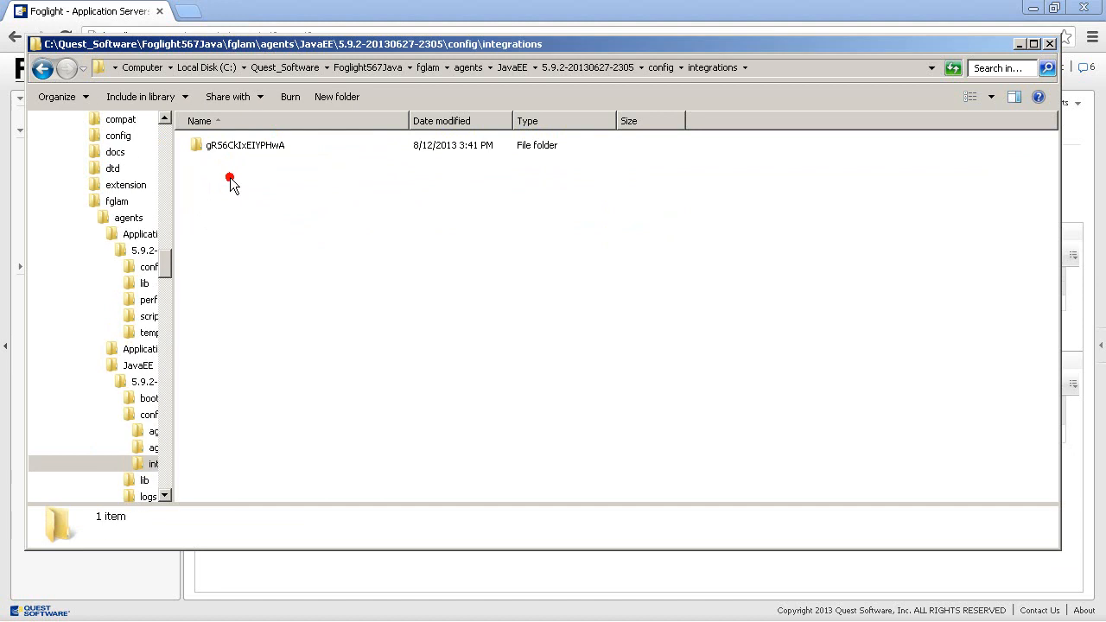
double_click(246, 145)
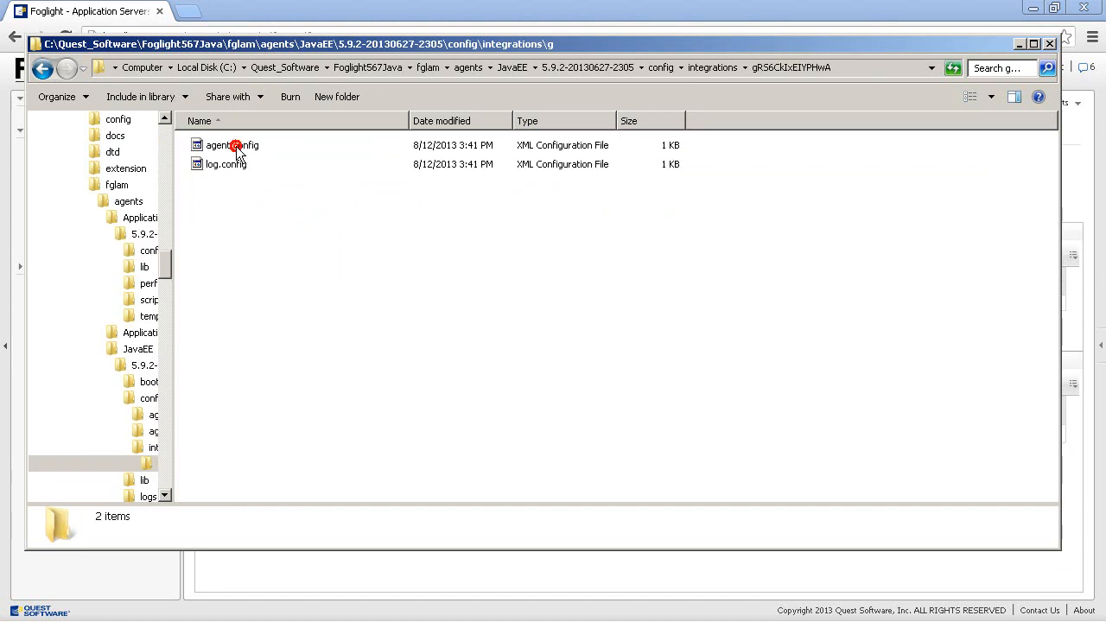
mouse_move(339, 207)
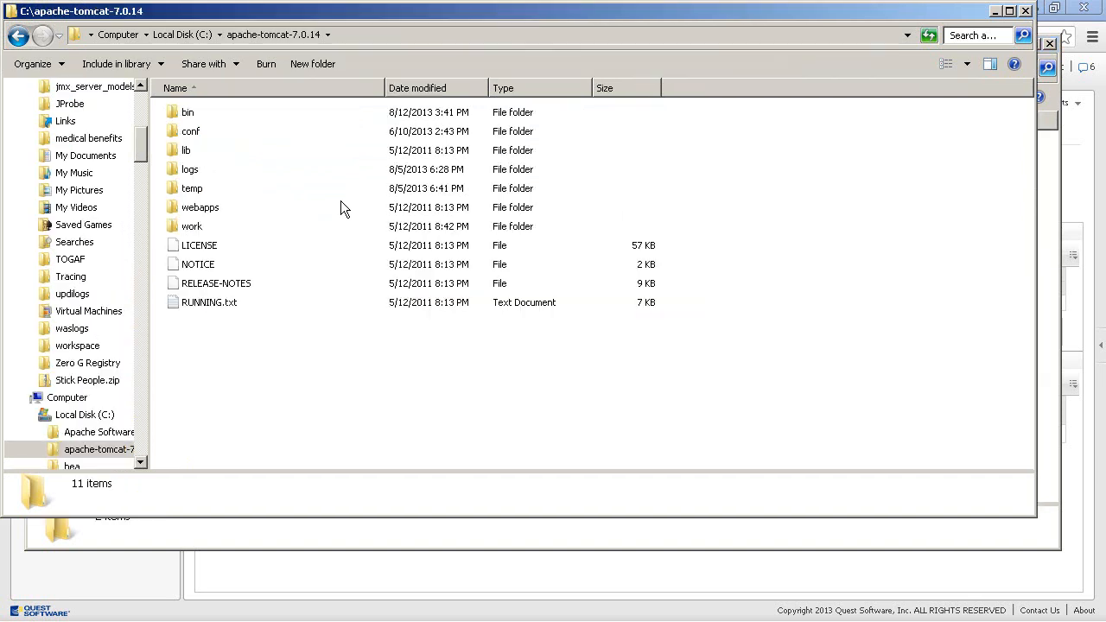
mouse_move(182, 125)
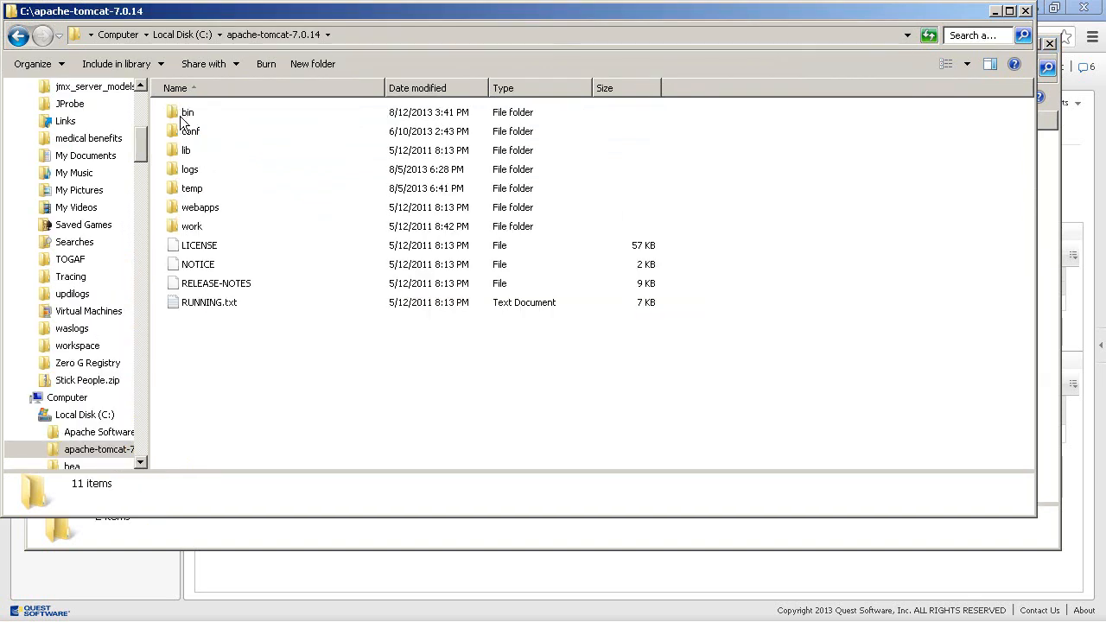
- Open catalina.bat from Tomcat's bin folder in Notepad++ for editing
double_click(187, 111)
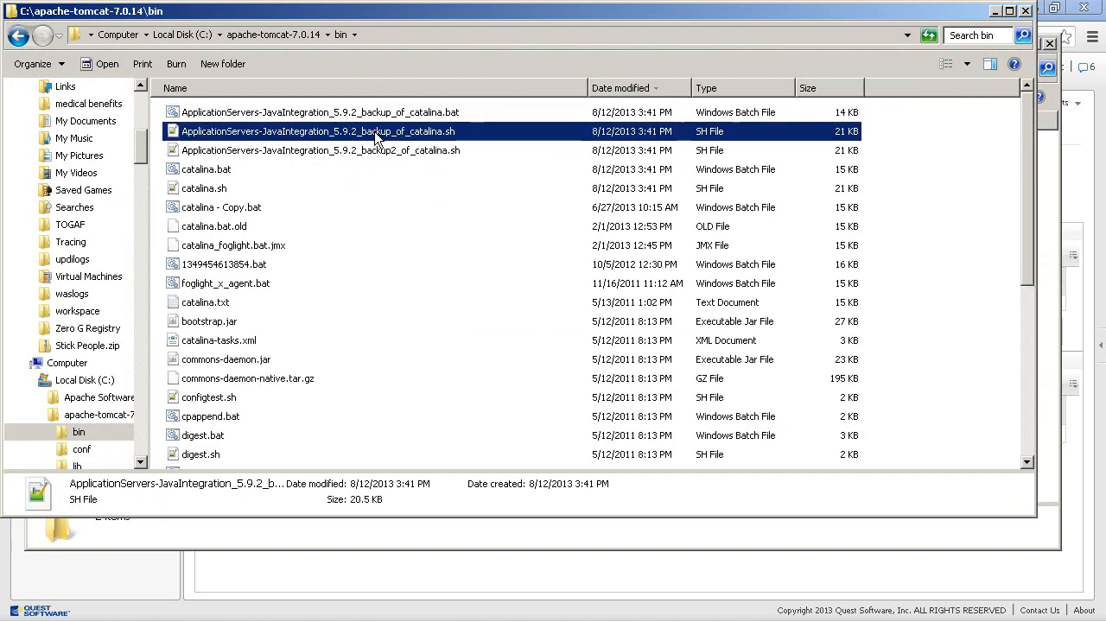
left_click(205, 170)
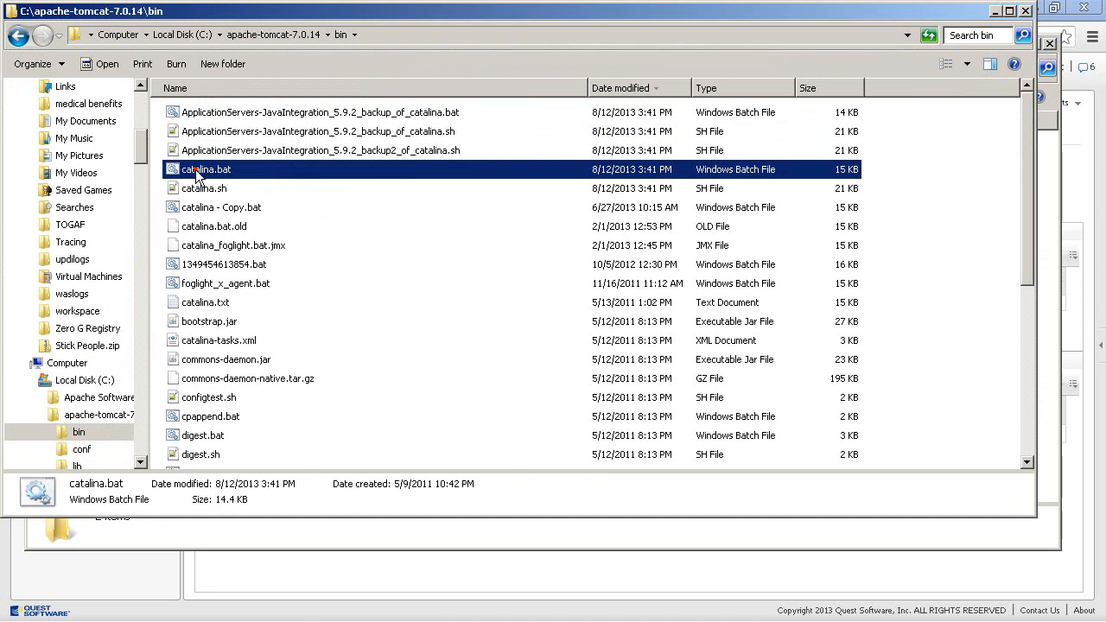
right_click(205, 170)
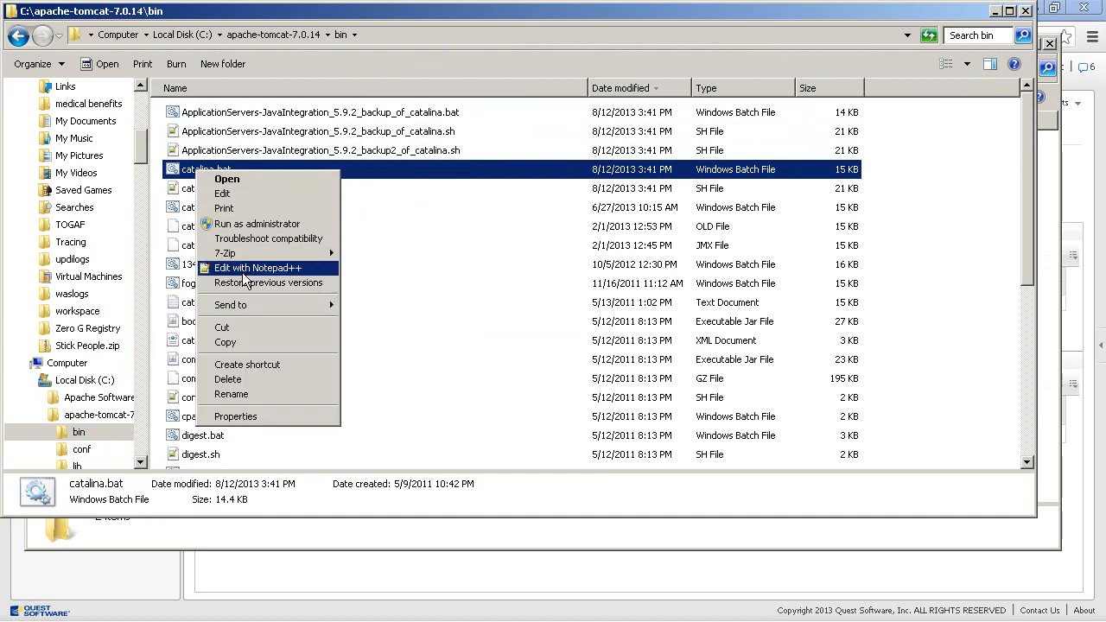
left_click(256, 268)
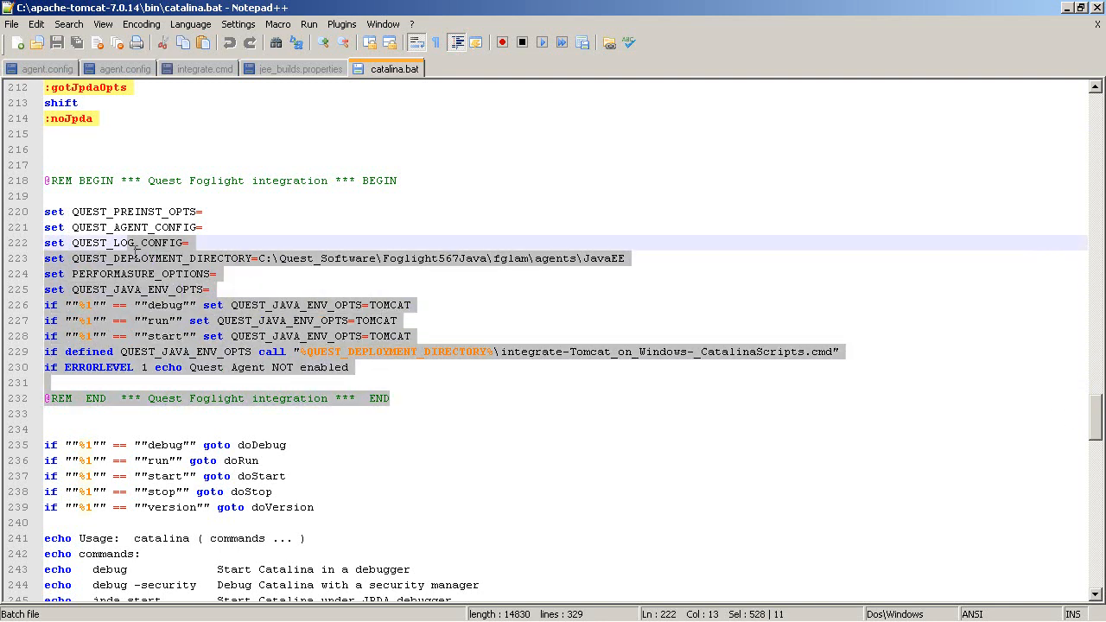
left_click(45, 181)
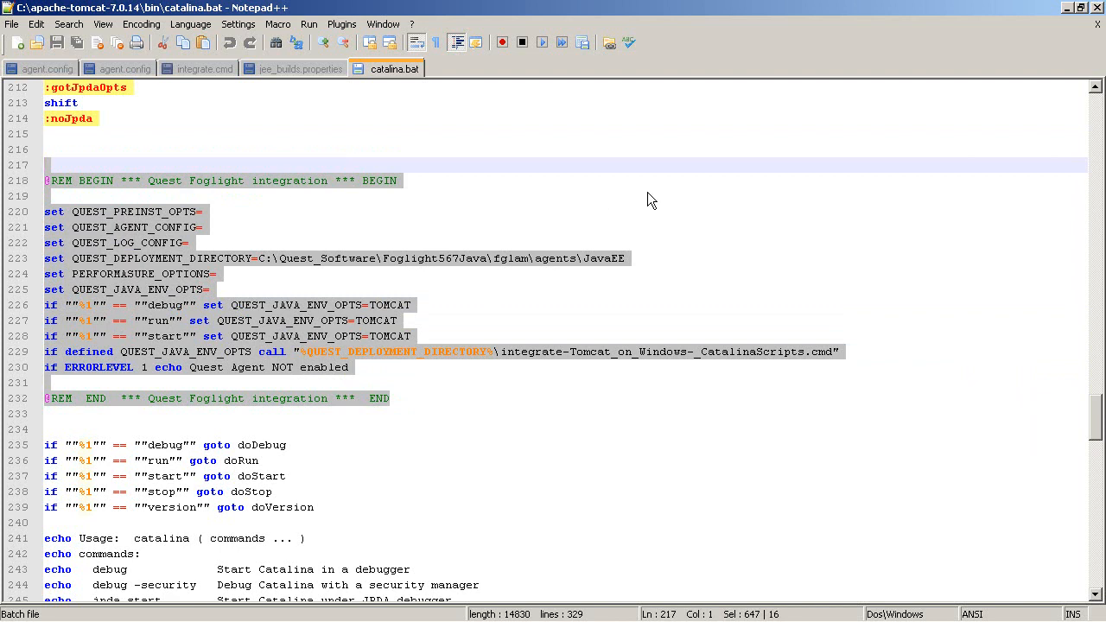
left_click(649, 195)
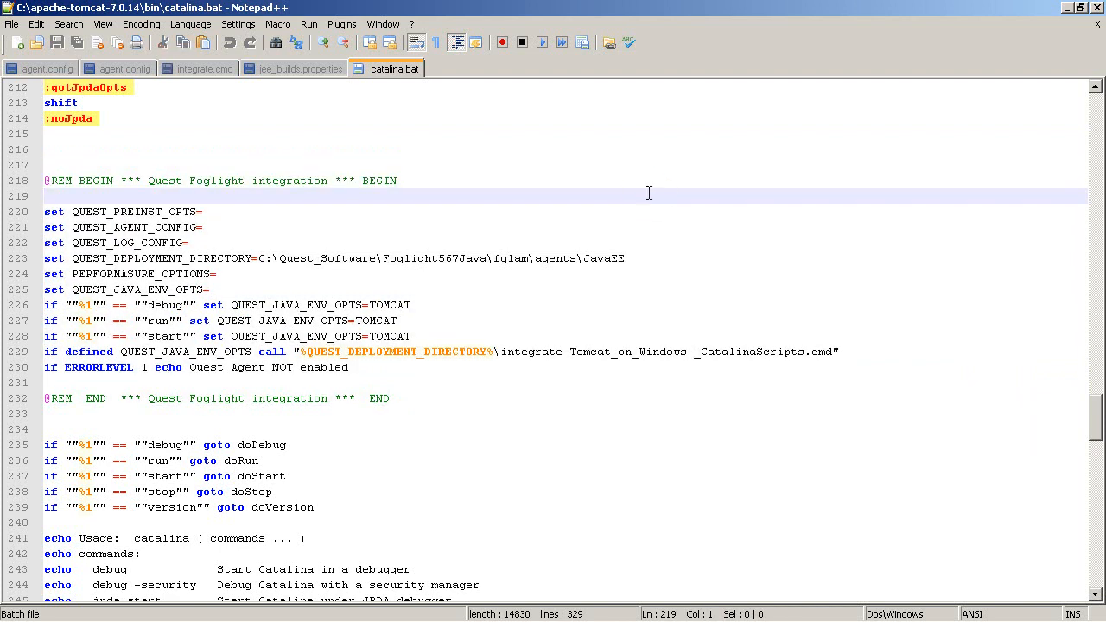
left_click(875, 477)
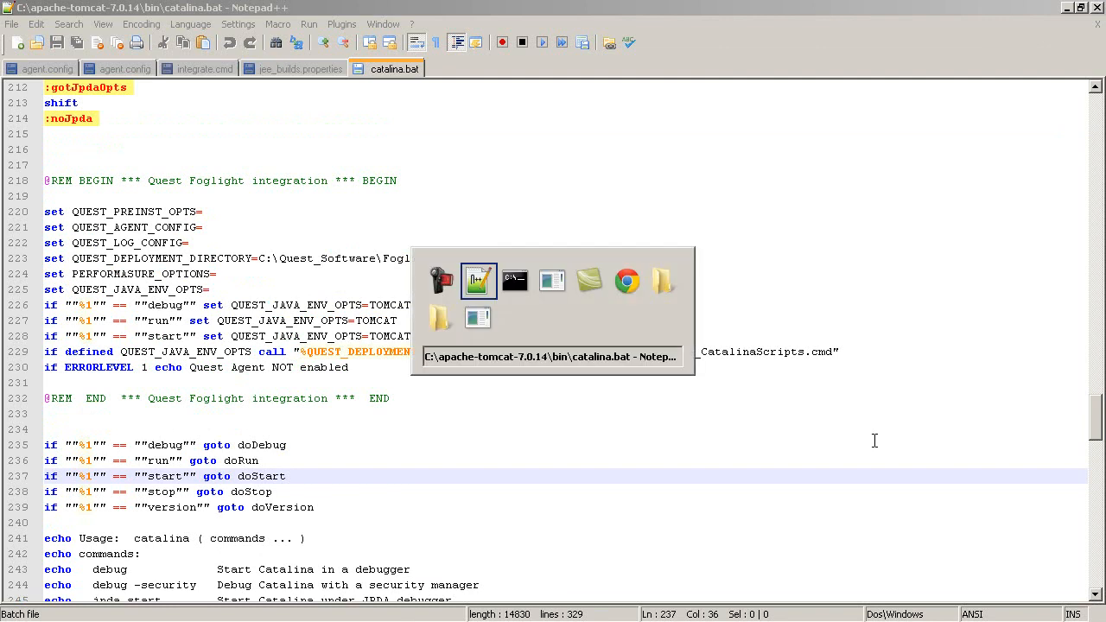
- Run catalina in the command window and scroll the startup log showing the agent connecting
left_click(515, 280)
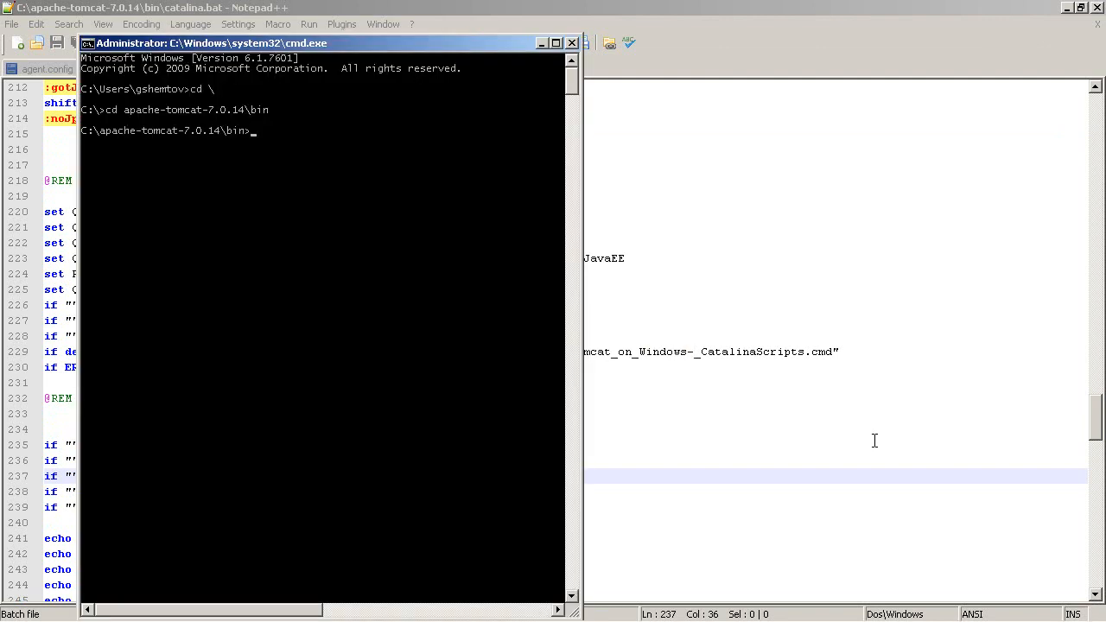
type("catali")
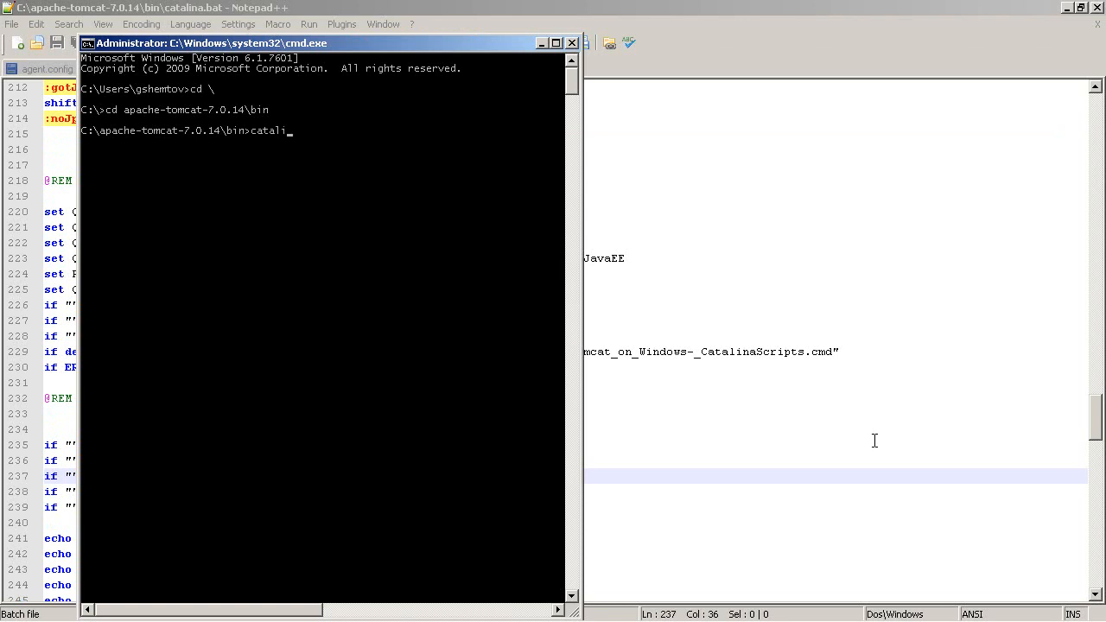
key("Return")
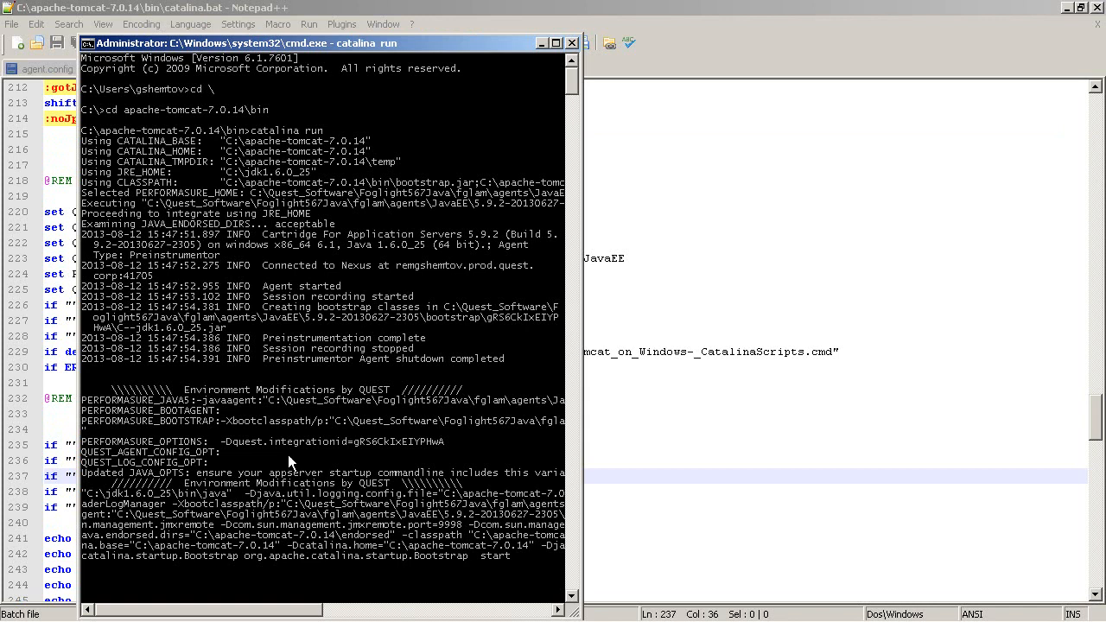
mouse_move(301, 551)
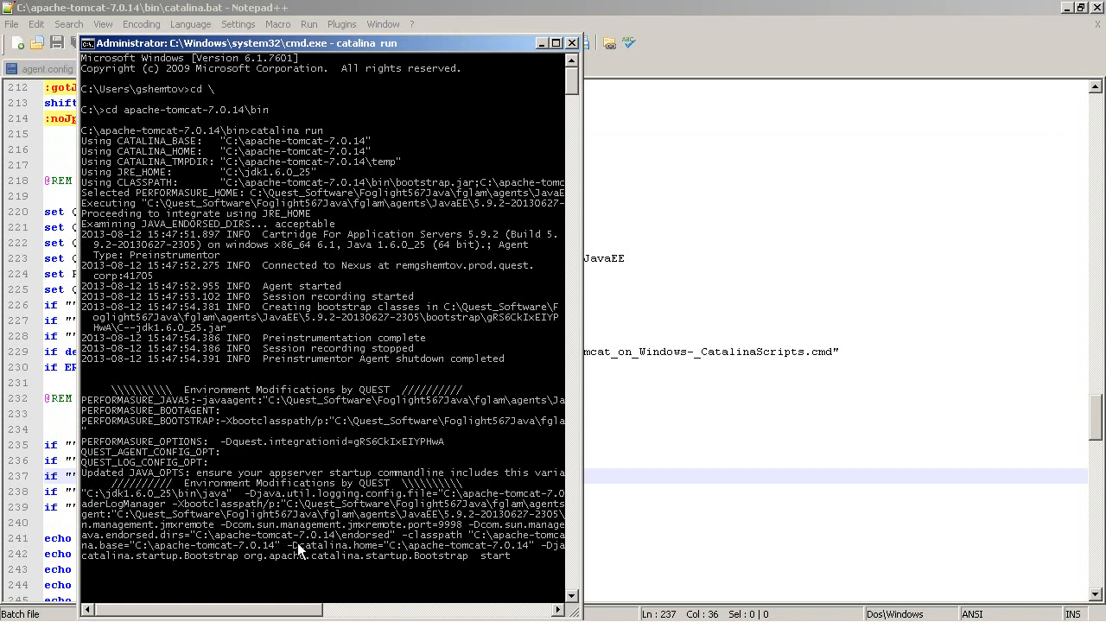
mouse_move(485, 252)
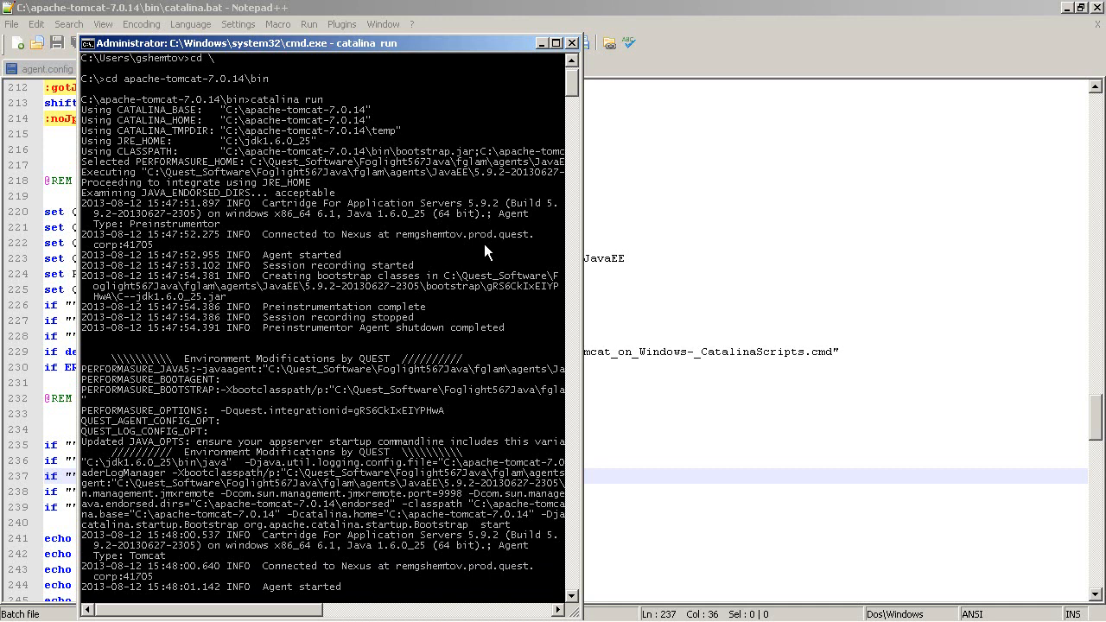
scroll("down", 3)
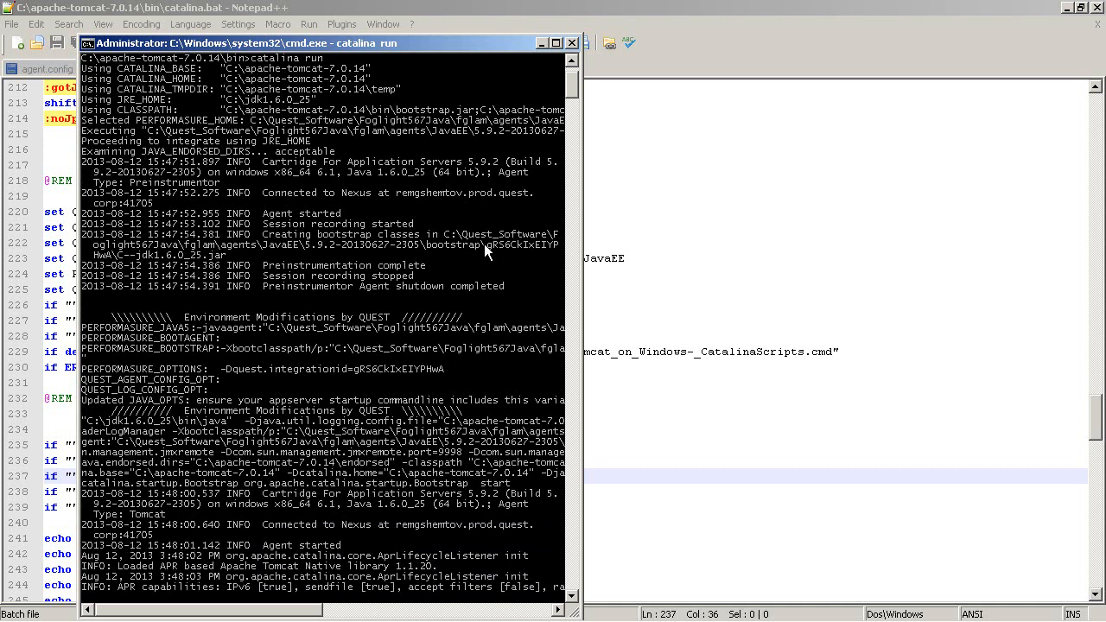
scroll("down", 3)
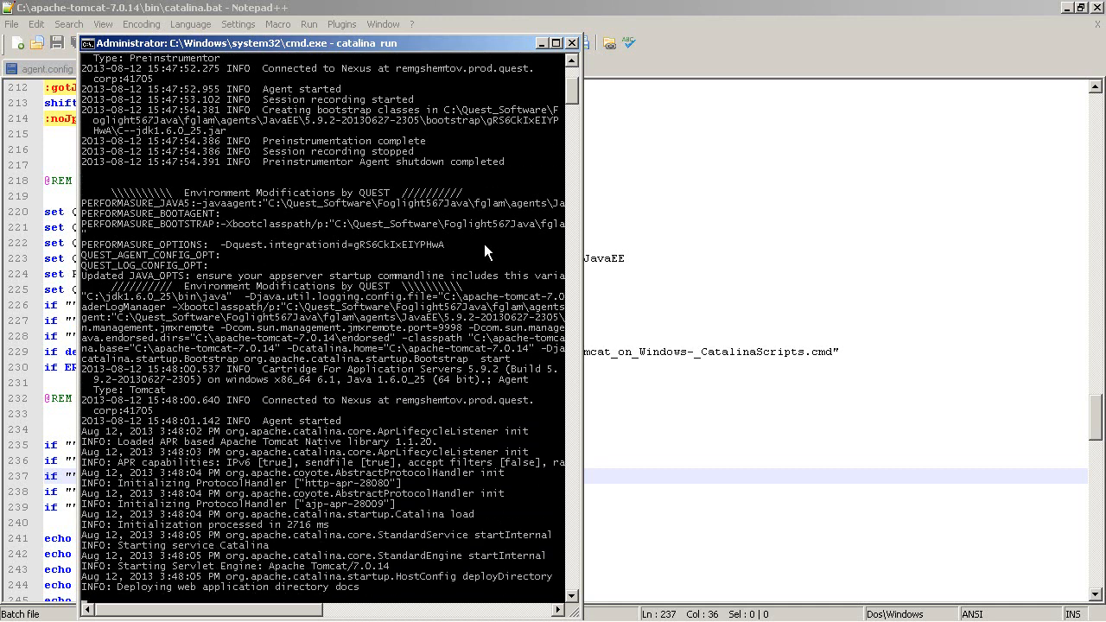
scroll("down", 3)
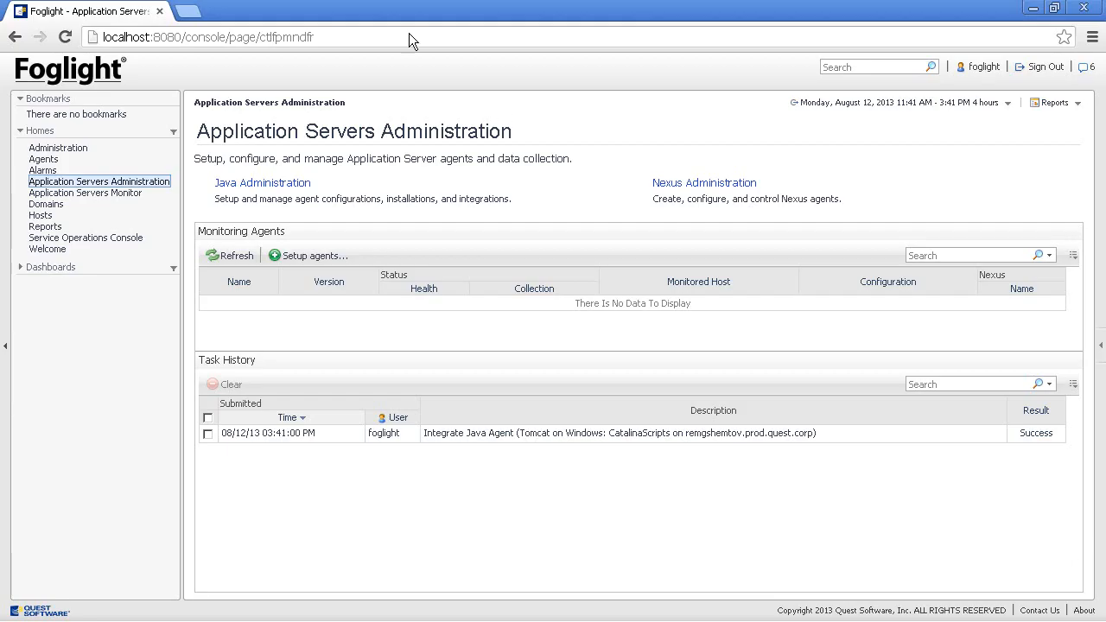
- Open the Tomcat host in Application Servers Monitor, set 60 minutes, view JVM details and return
left_click(85, 193)
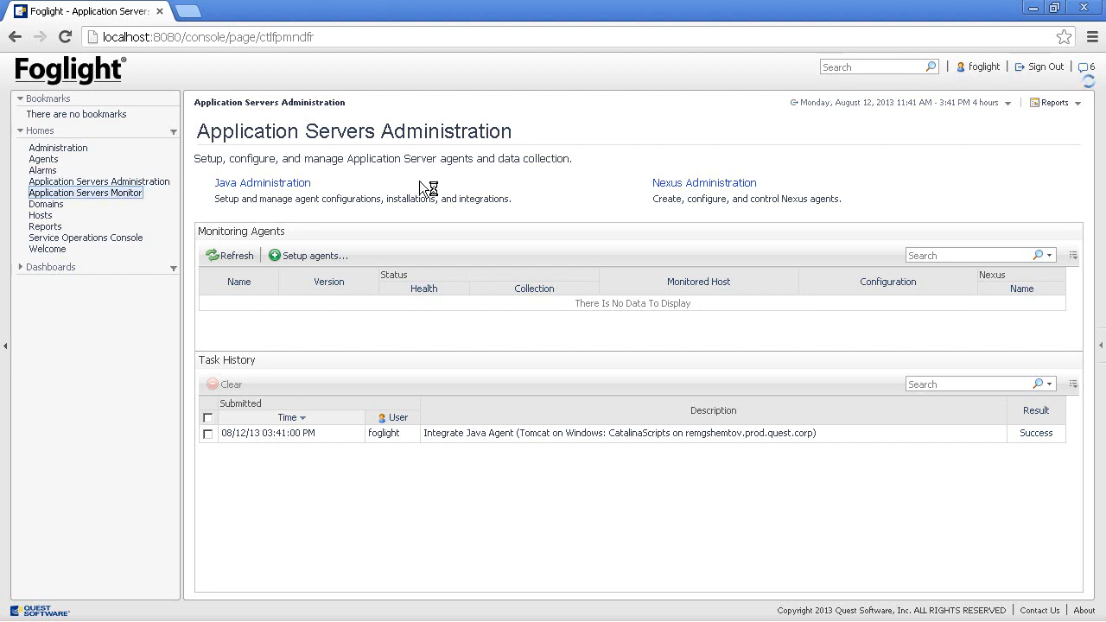
left_click(85, 194)
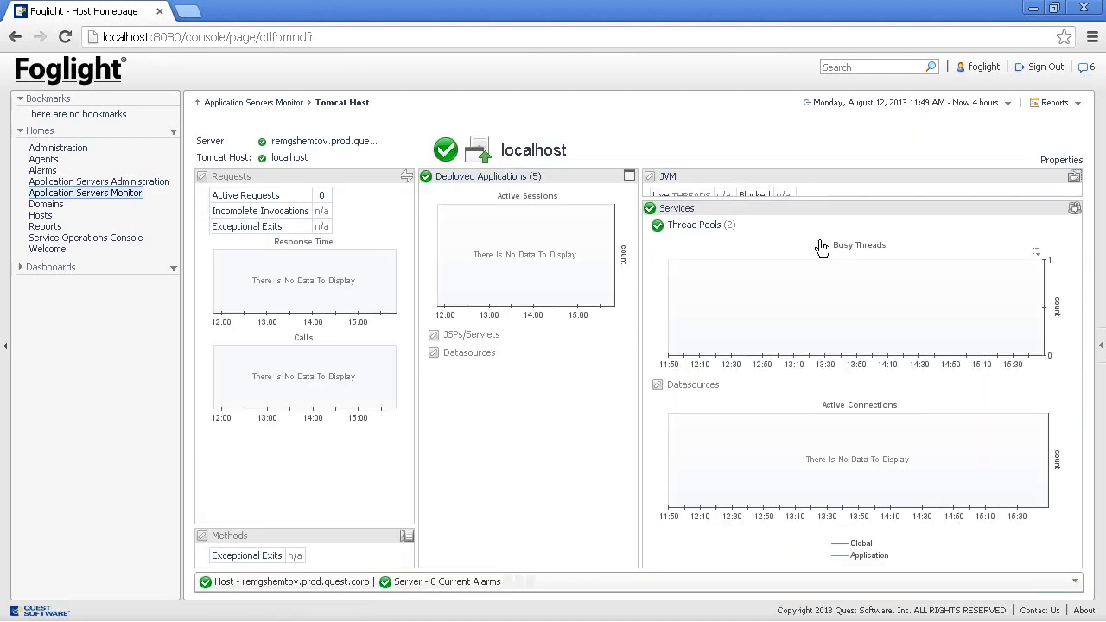
left_click(1009, 103)
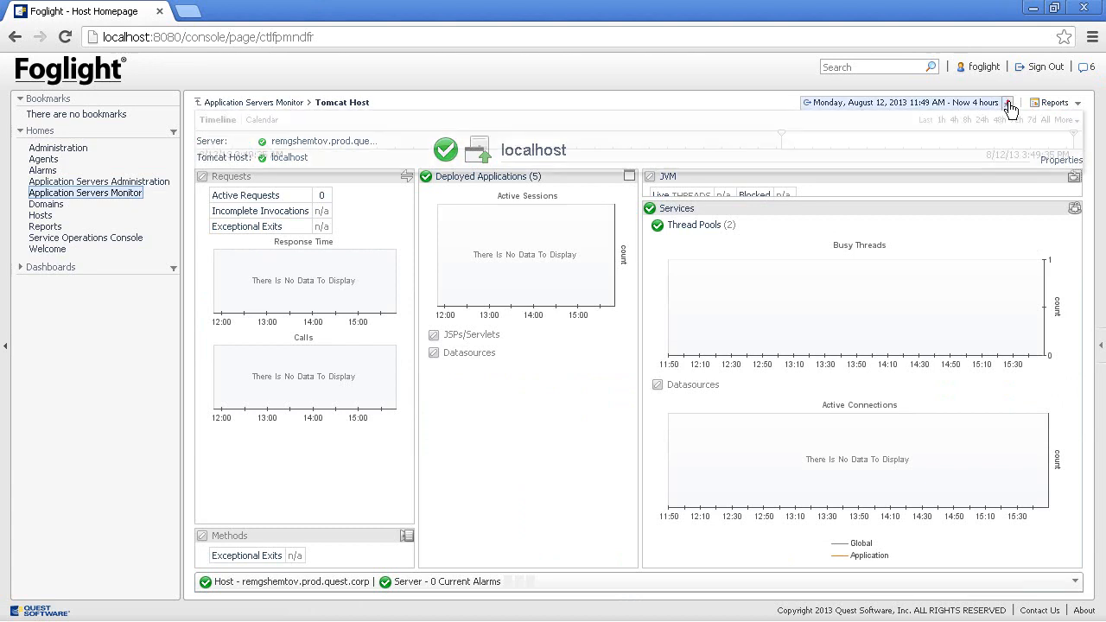
left_click(939, 119)
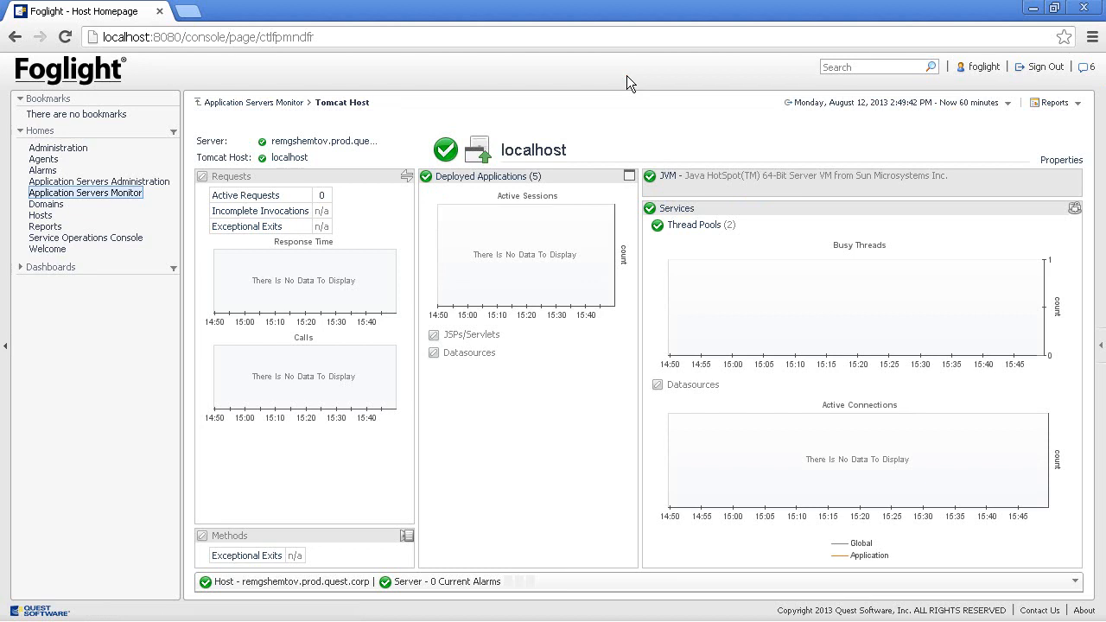
mouse_move(670, 176)
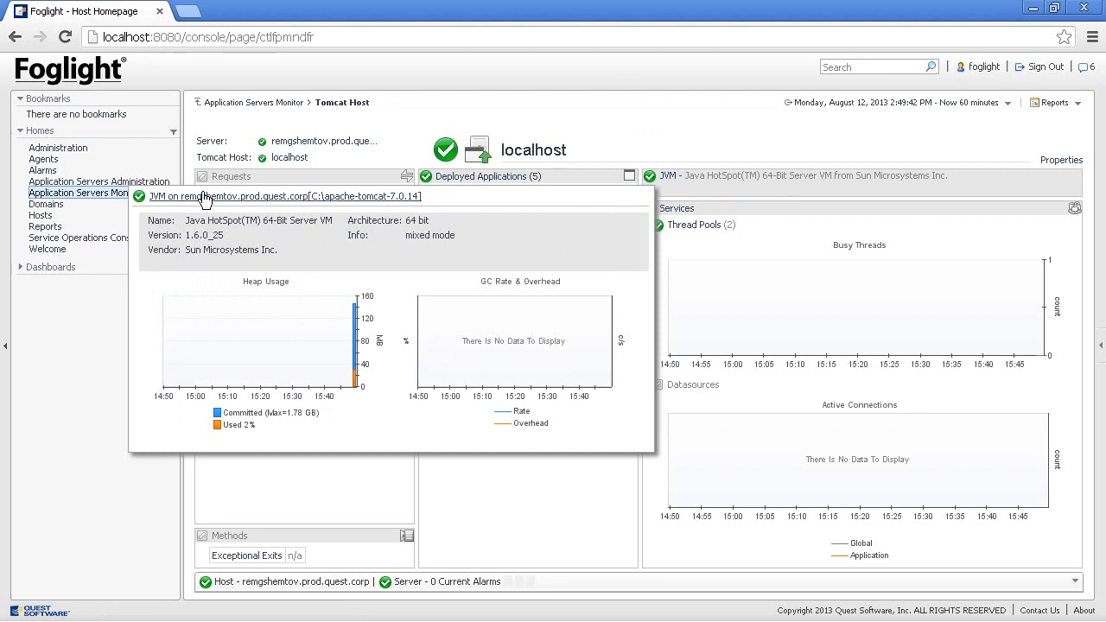
left_click(290, 197)
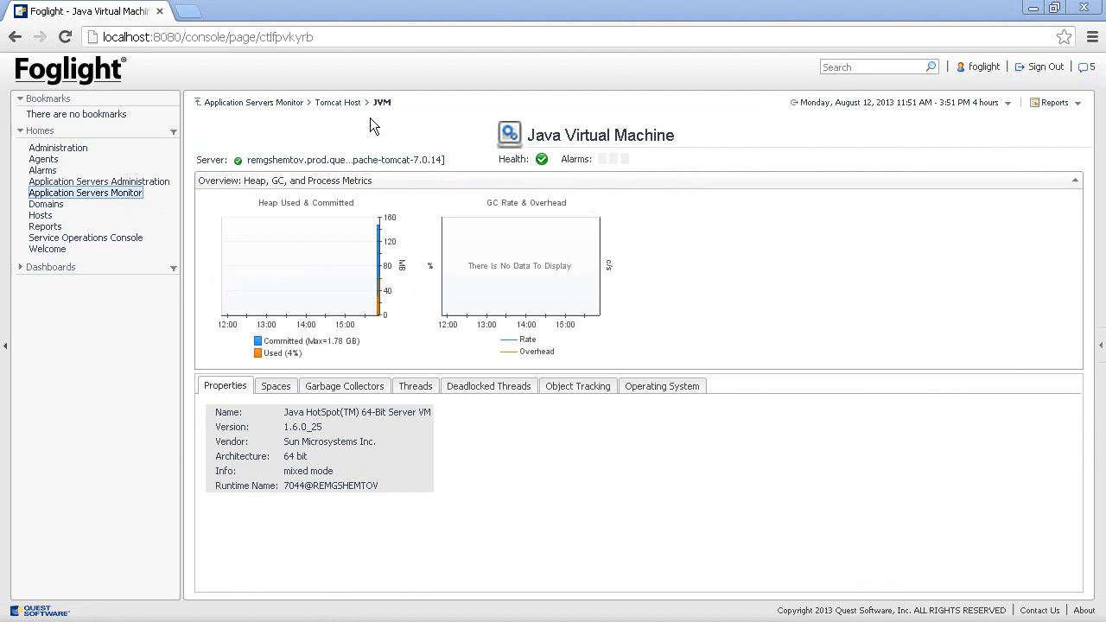
left_click(337, 102)
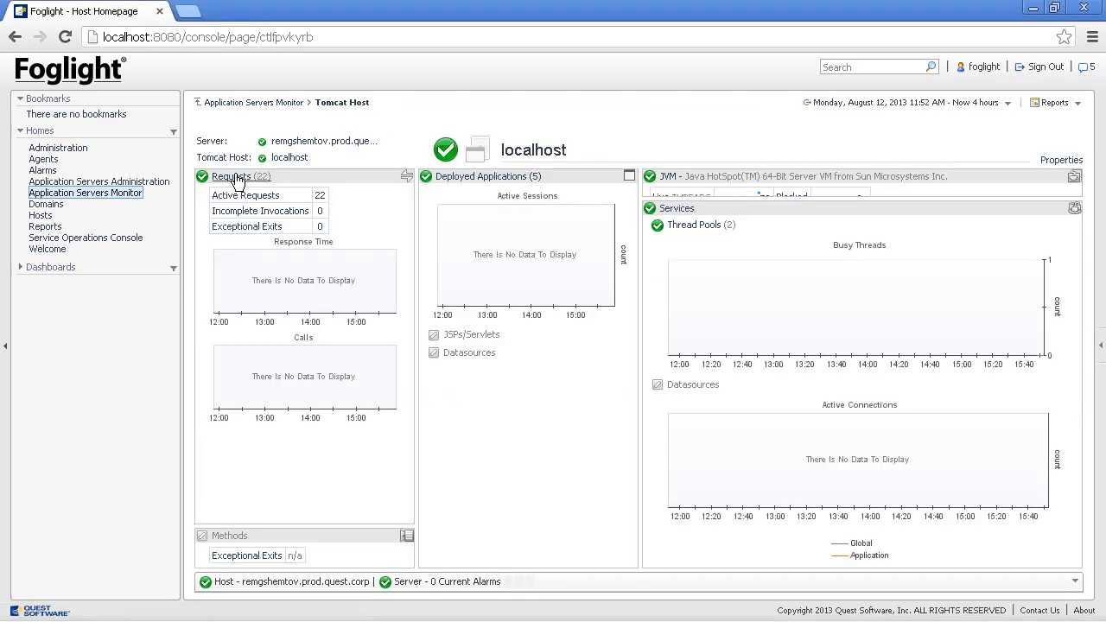
- Show all localhost requests and the CookieExample component technology breakdown under Sampled Breakdowns
left_click(232, 177)
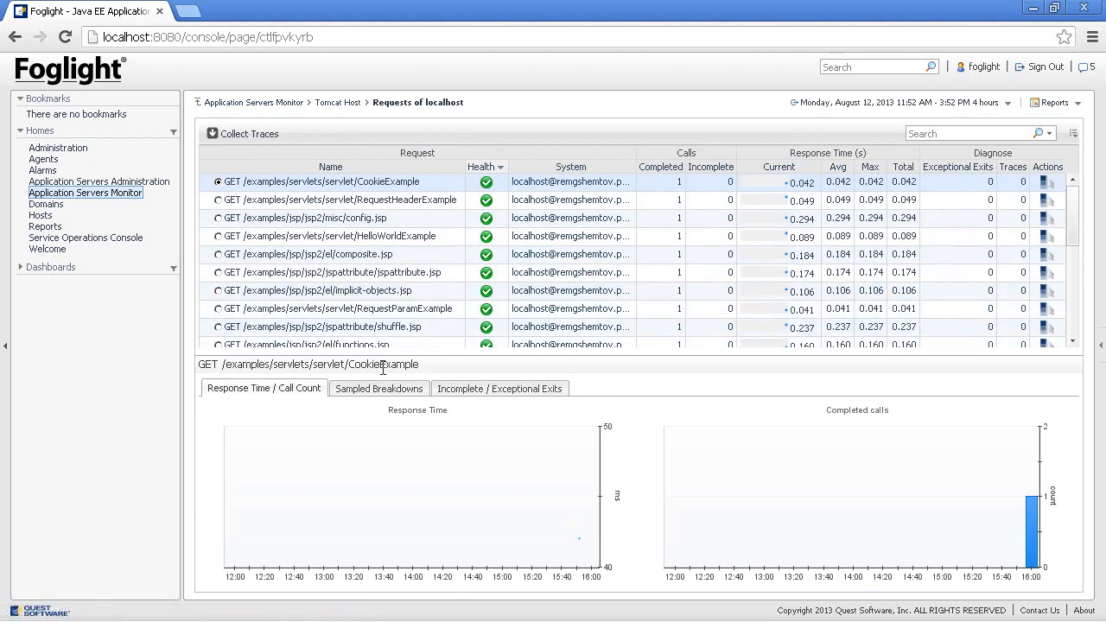
left_click(379, 387)
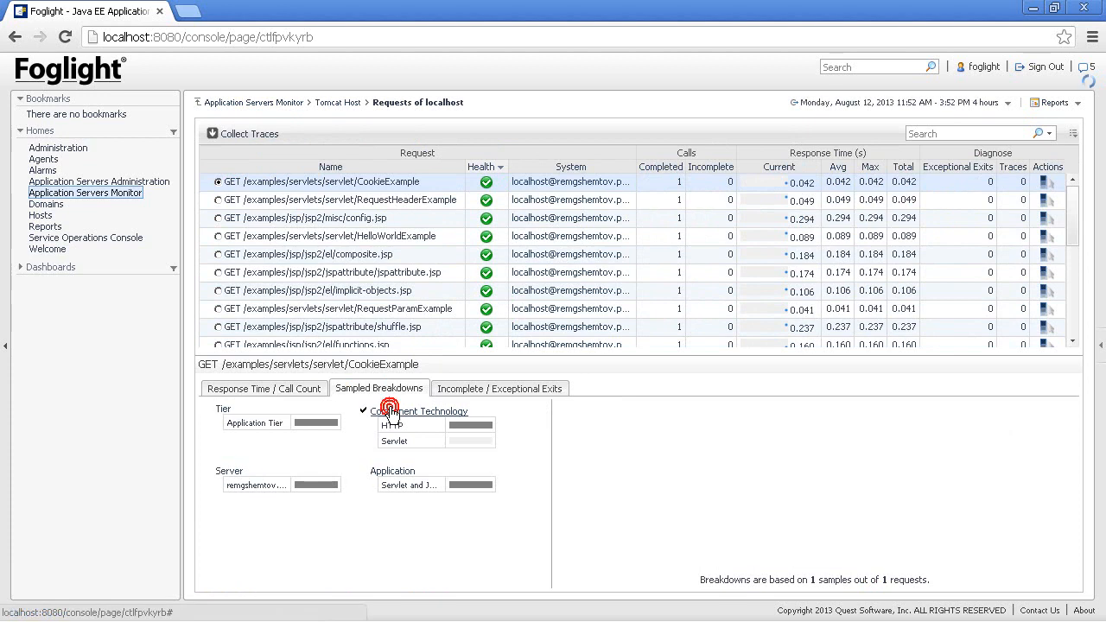
left_click(363, 412)
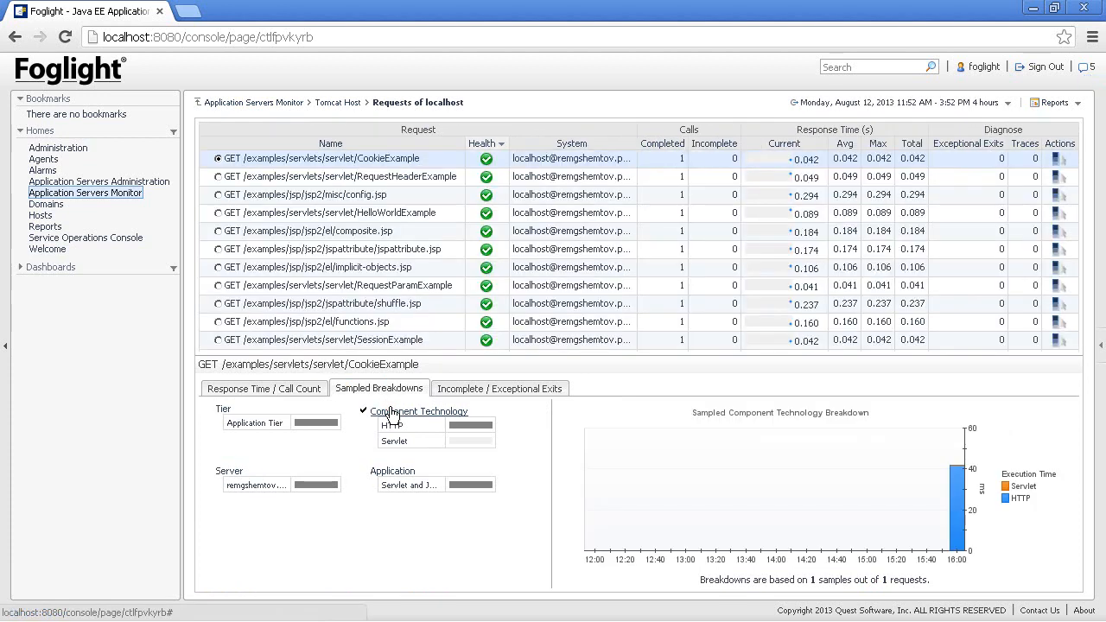